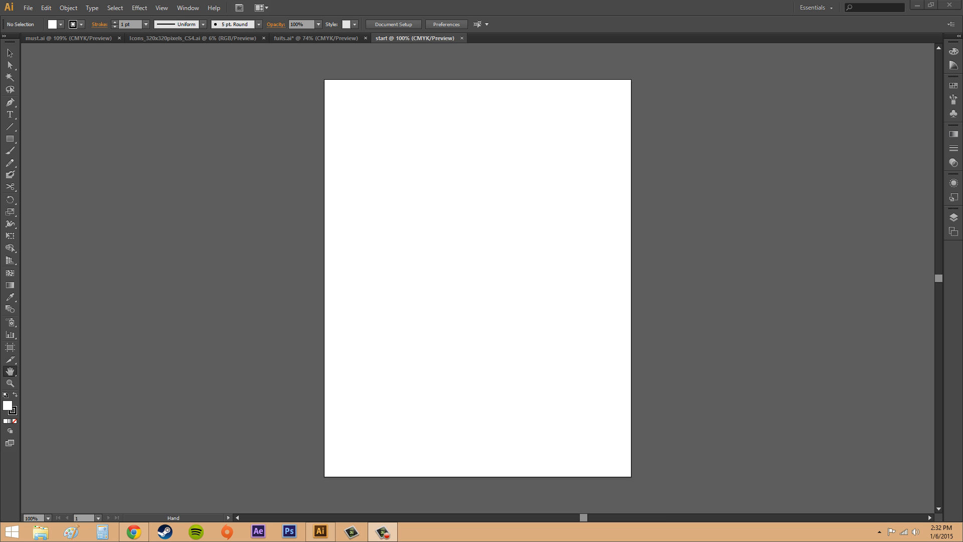
{"action": "mouse_move", "coordinate": [80, 137]}
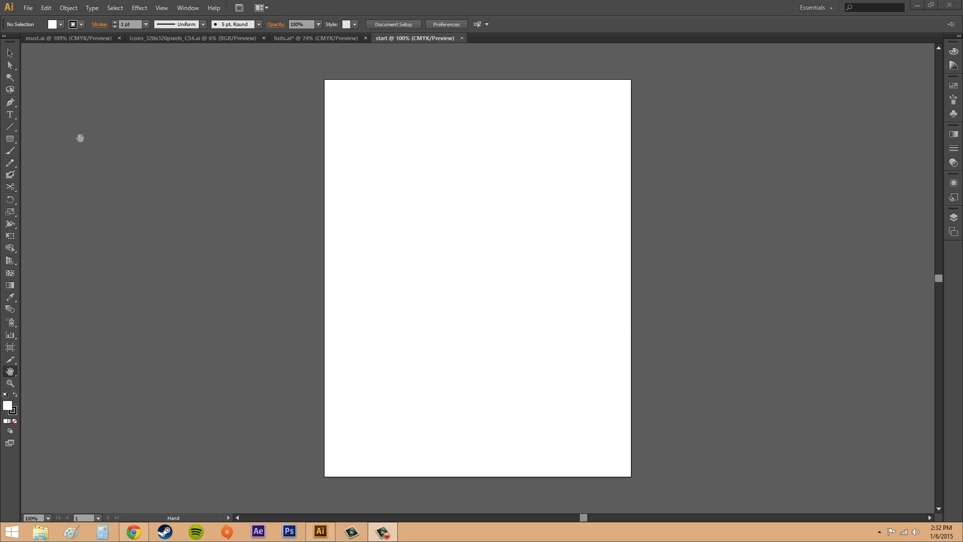
{"action": "mouse_move", "coordinate": [48, 21]}
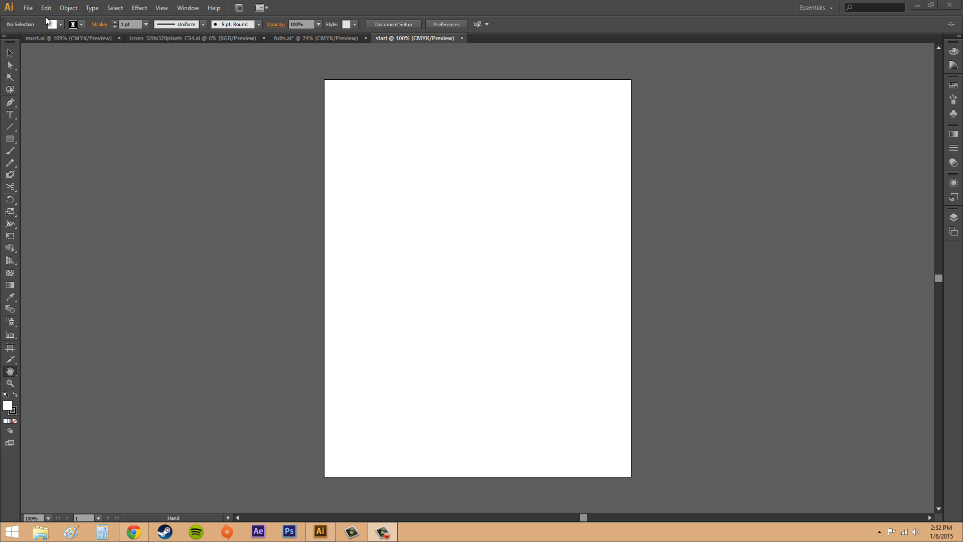
- Show the File menu commands for the blank letter-size document
{"action": "left_click", "coordinate": [28, 7]}
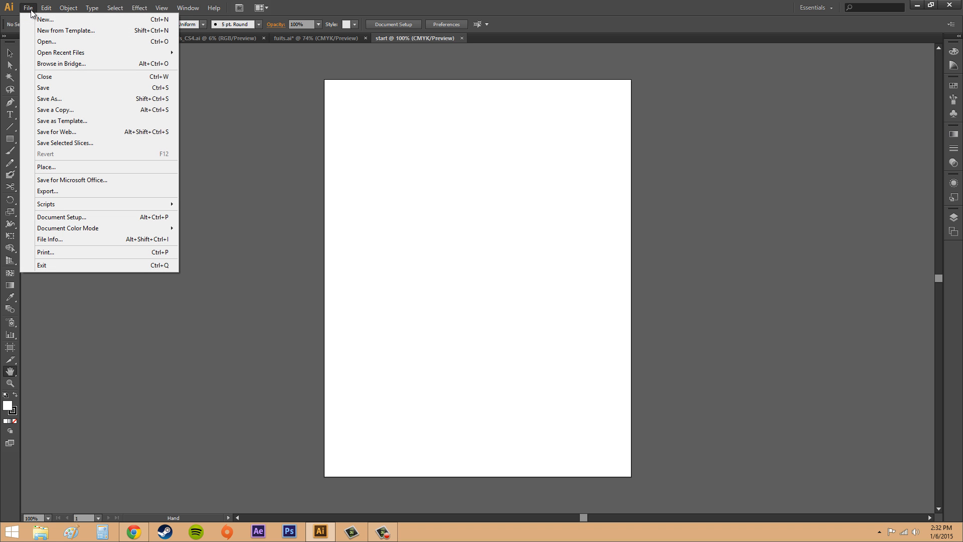
{"action": "mouse_move", "coordinate": [67, 217]}
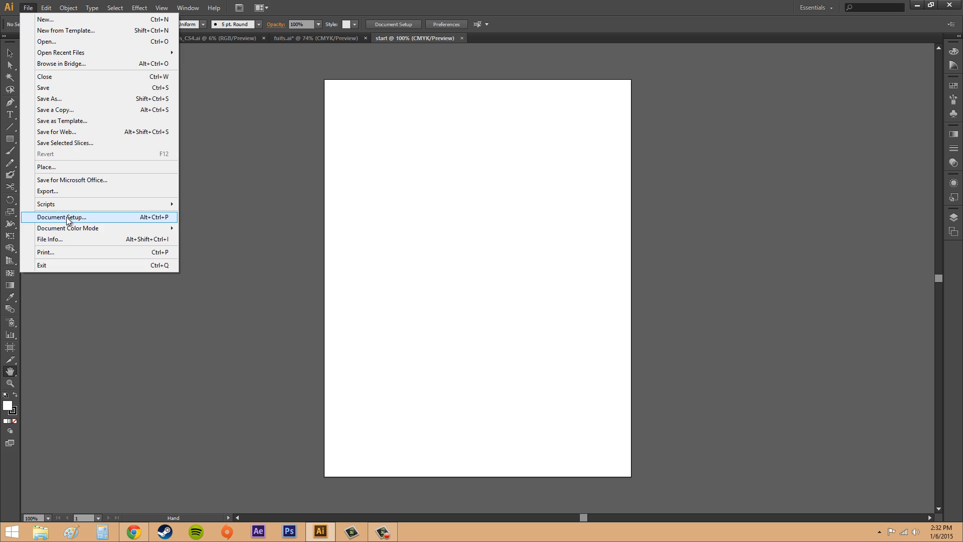
- Bring up Document Setup showing bleed, transparency grid and type options
{"action": "left_click", "coordinate": [61, 217]}
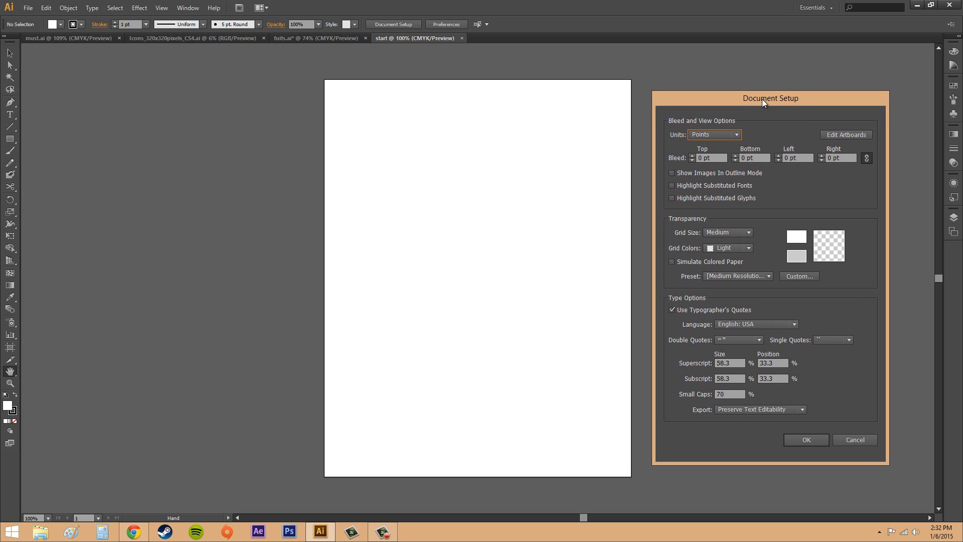
{"action": "mouse_move", "coordinate": [755, 109]}
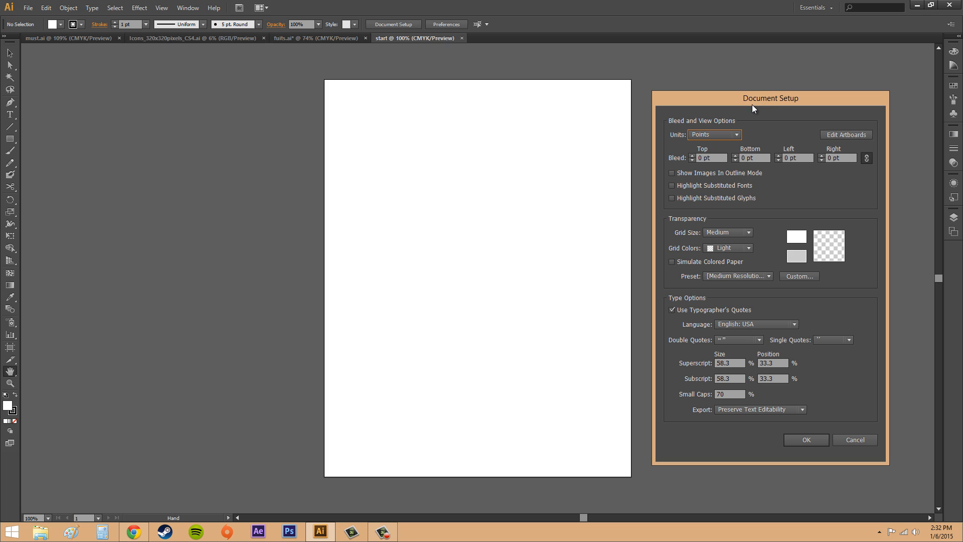
{"action": "mouse_move", "coordinate": [759, 222]}
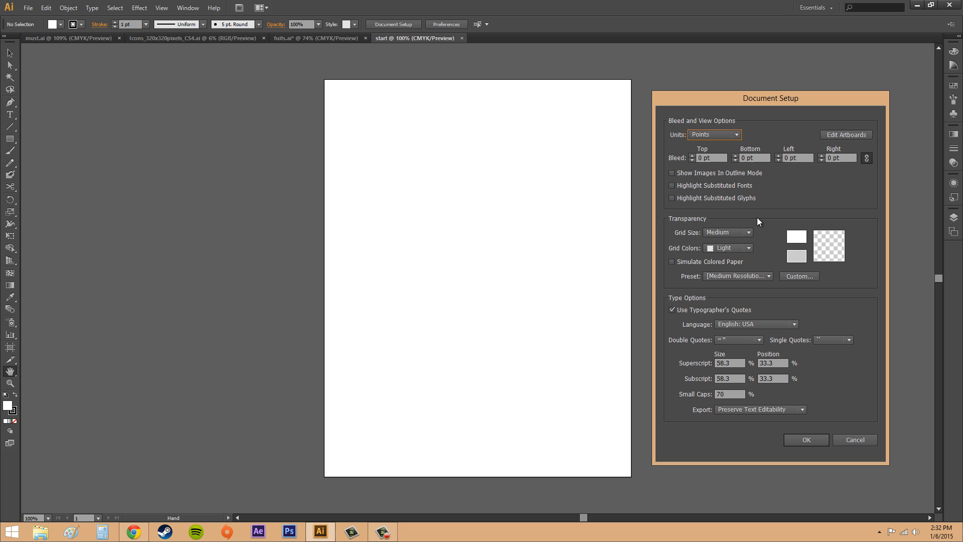
{"action": "mouse_move", "coordinate": [795, 208]}
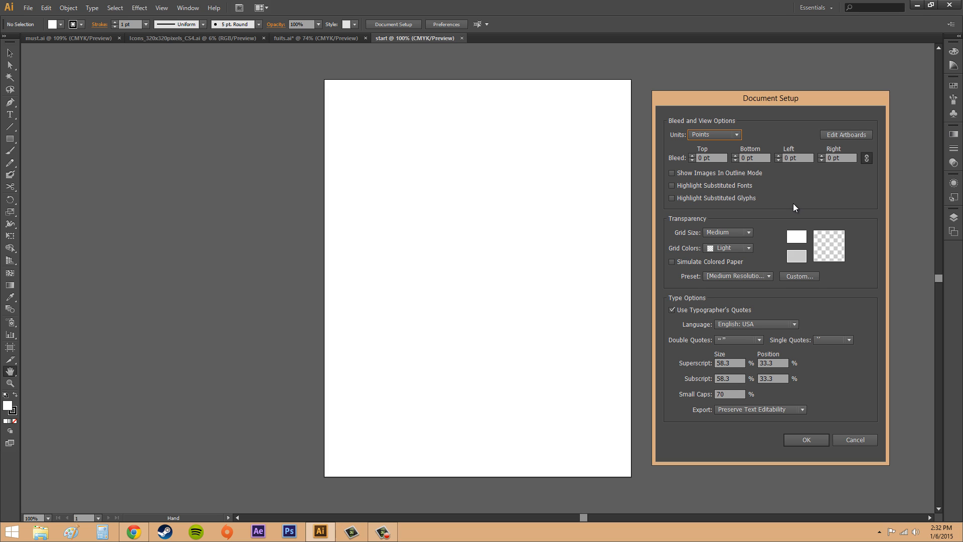
{"action": "mouse_move", "coordinate": [675, 236]}
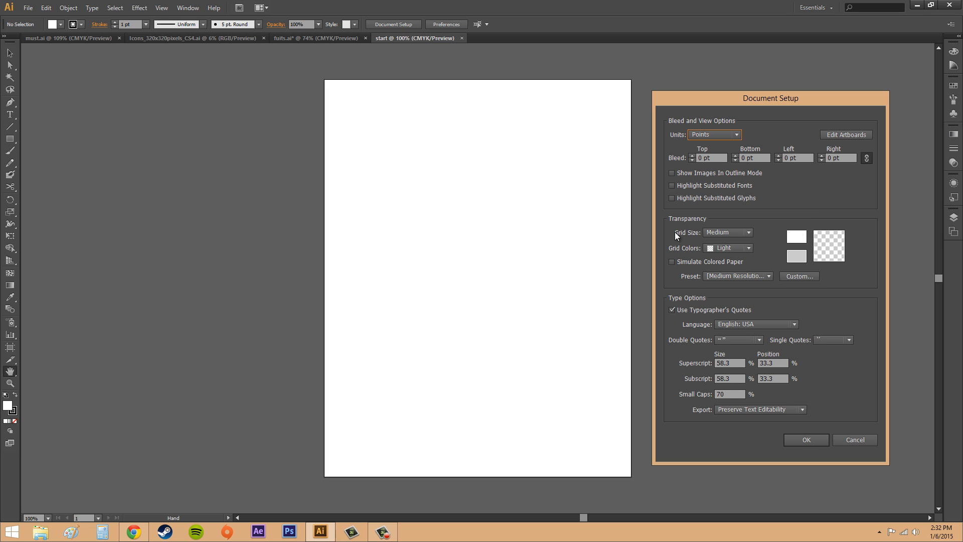
{"action": "mouse_move", "coordinate": [744, 130]}
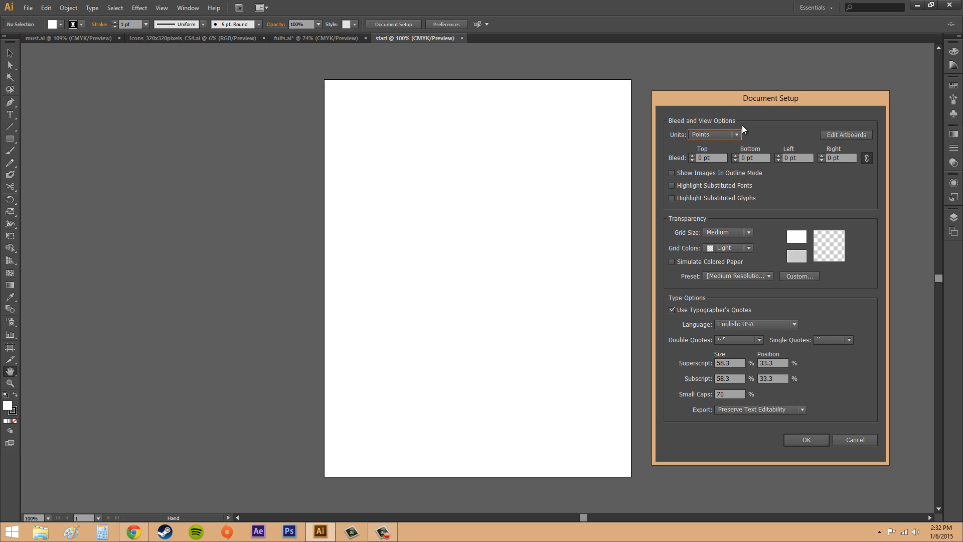
{"action": "mouse_move", "coordinate": [832, 141]}
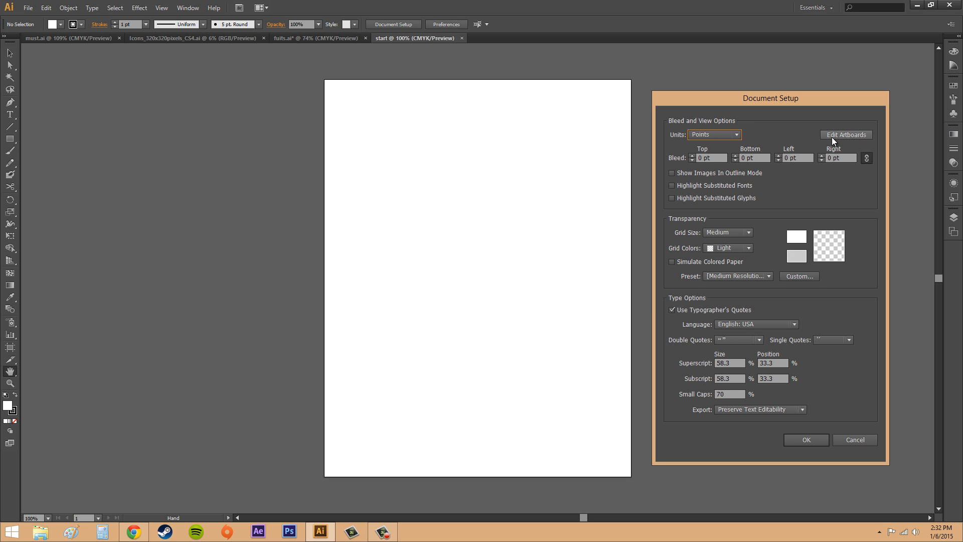
{"action": "mouse_move", "coordinate": [834, 139]}
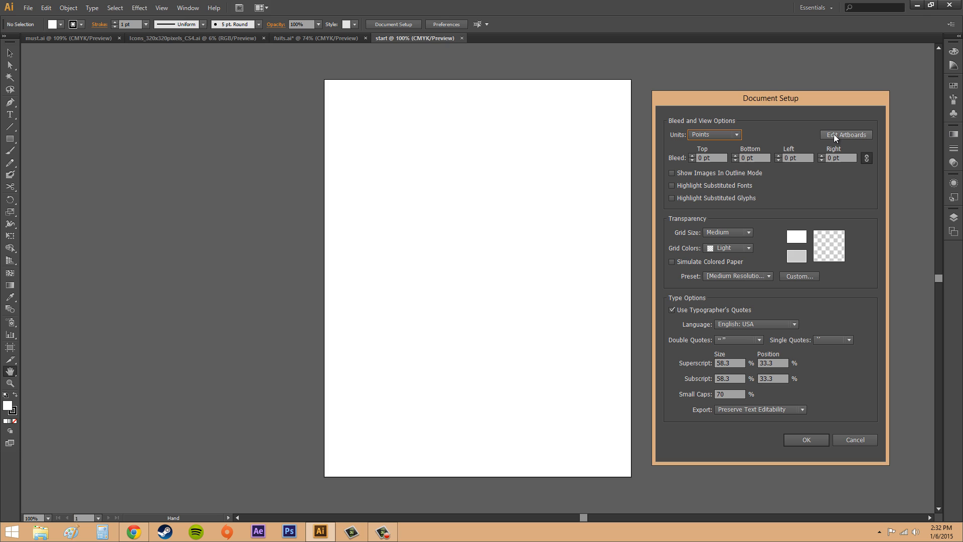
{"action": "mouse_move", "coordinate": [765, 300]}
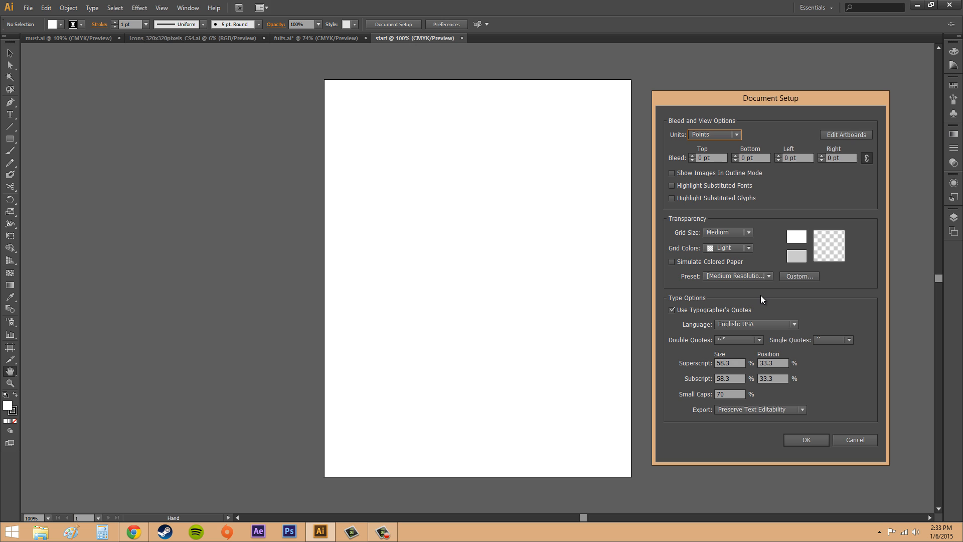
{"action": "mouse_move", "coordinate": [782, 129]}
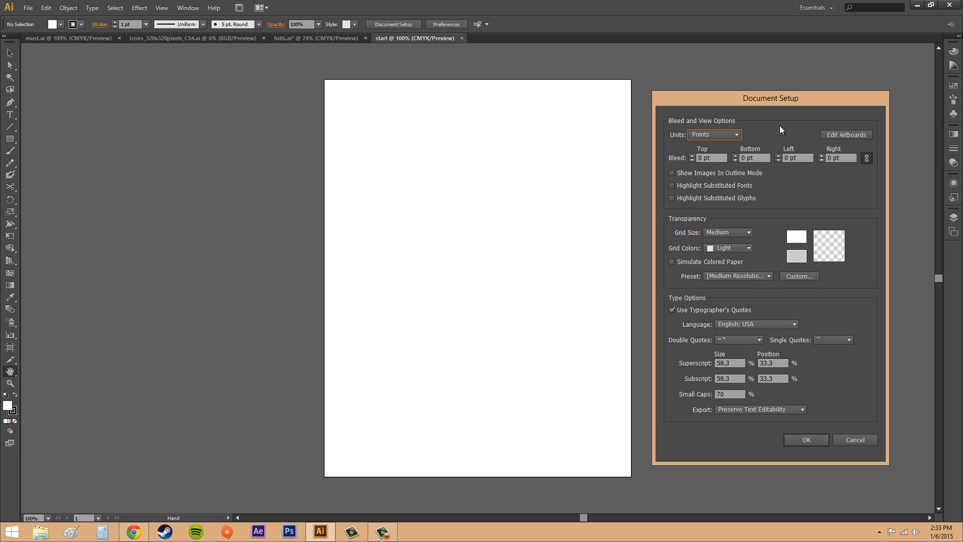
- In Edit Artboards mode, add a small second artboard beside the page, delete it, and return to File
{"action": "left_click", "coordinate": [845, 135]}
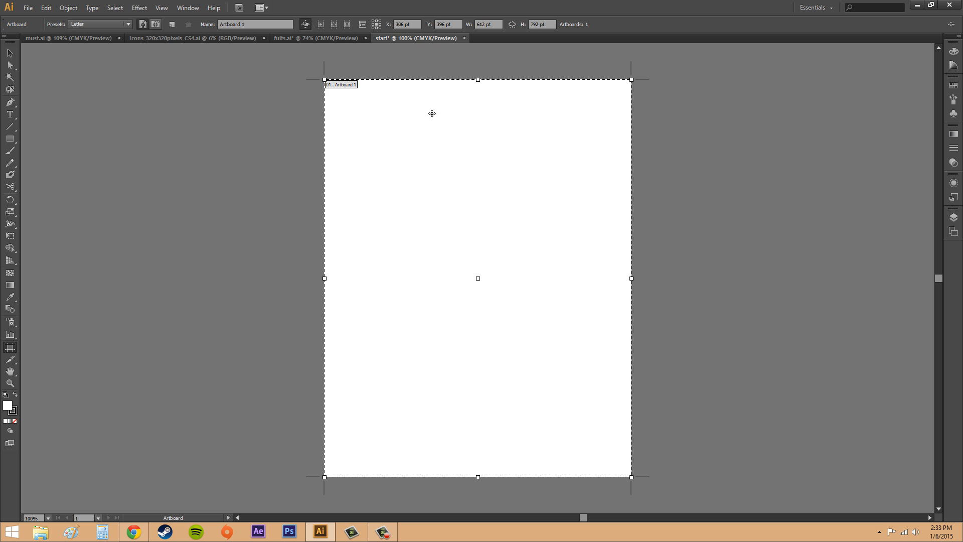
{"action": "left_click_drag", "start_coordinate": [324, 80], "coordinate": [298, 78]}
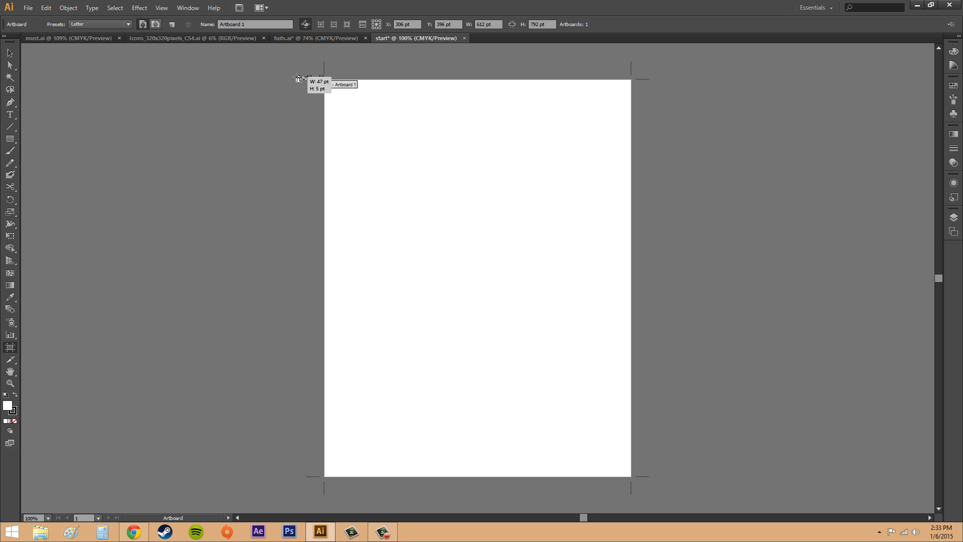
{"action": "left_click_drag", "start_coordinate": [275, 80], "coordinate": [323, 126]}
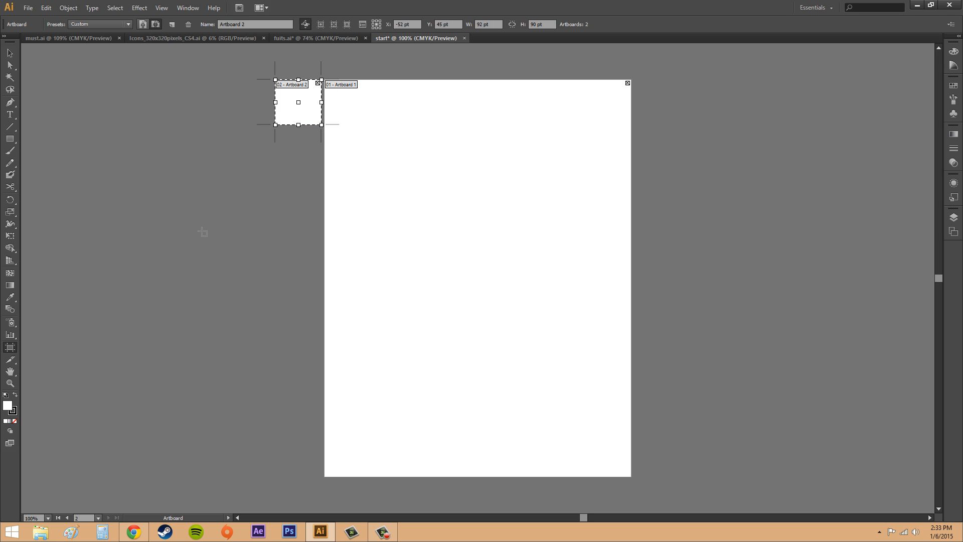
{"action": "left_click", "coordinate": [318, 83]}
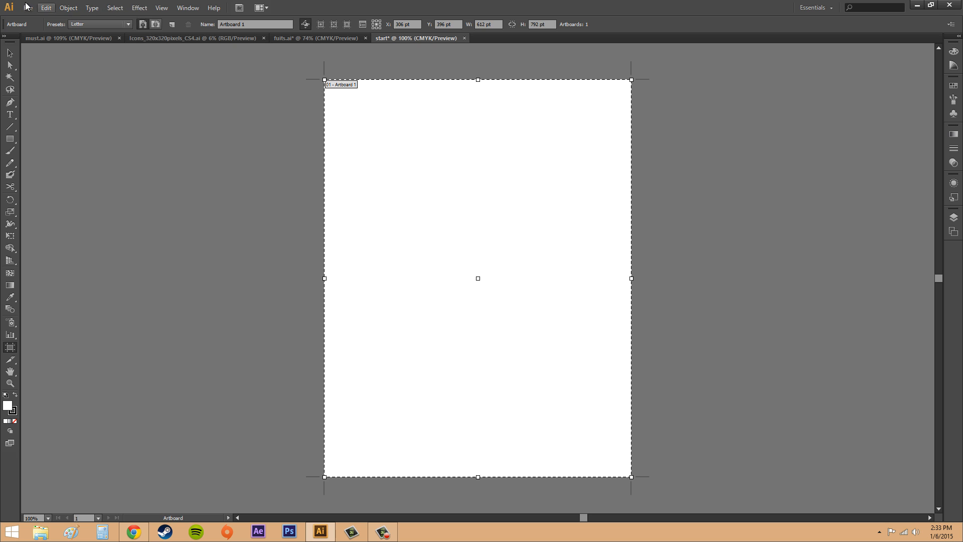
{"action": "left_click", "coordinate": [28, 7]}
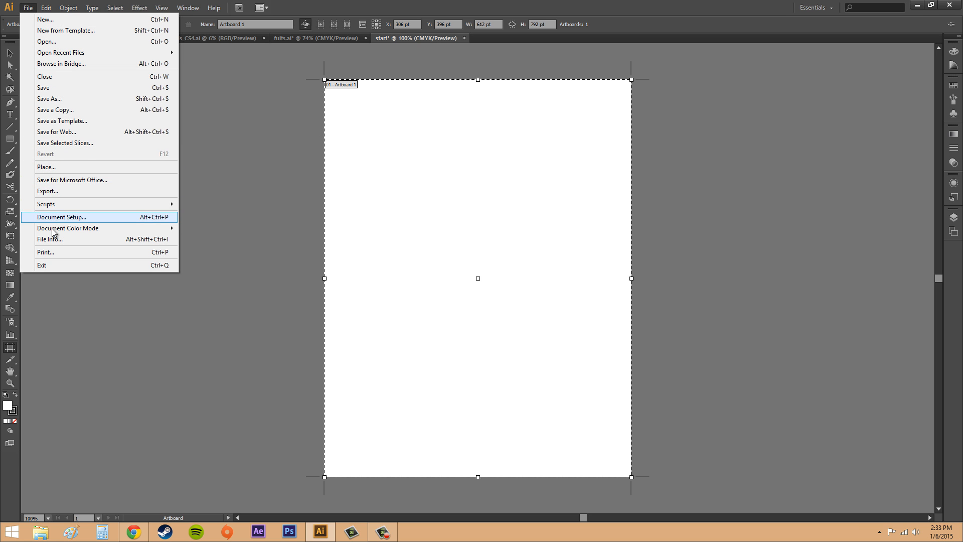
{"action": "left_click", "coordinate": [61, 217]}
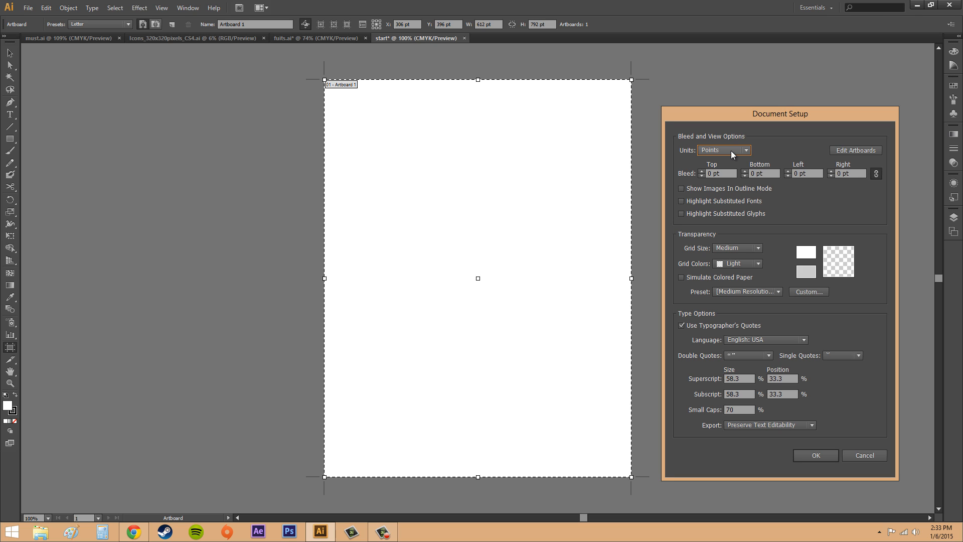
{"action": "left_click", "coordinate": [723, 149]}
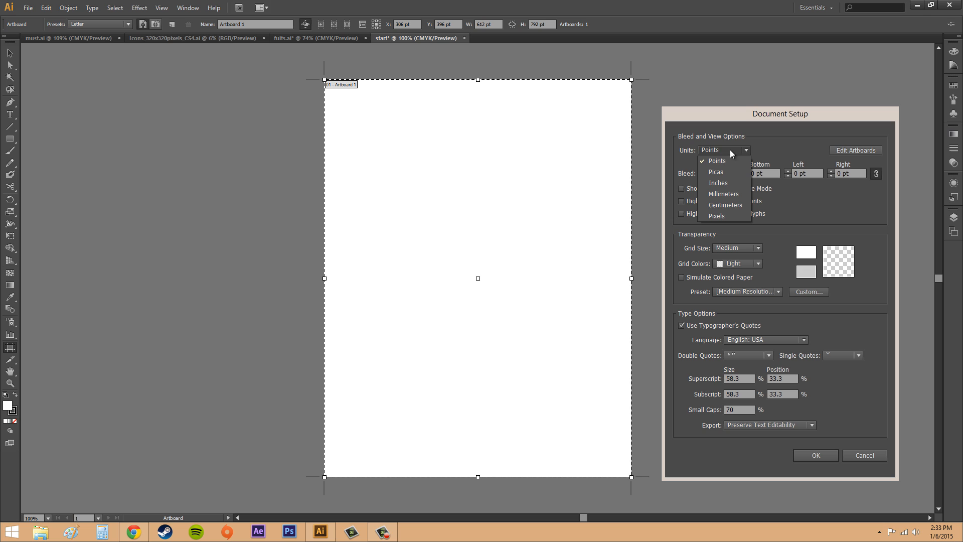
{"action": "mouse_move", "coordinate": [719, 153]}
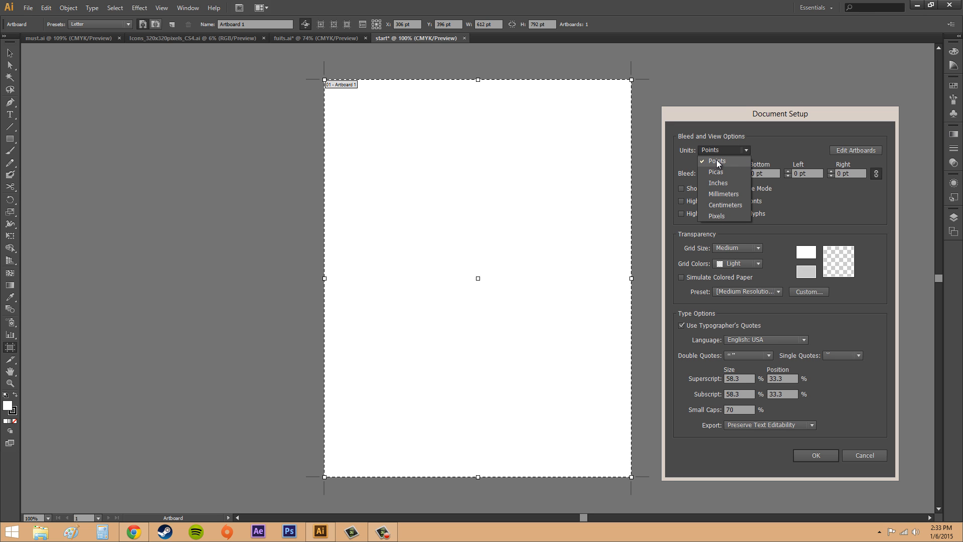
{"action": "mouse_move", "coordinate": [718, 183]}
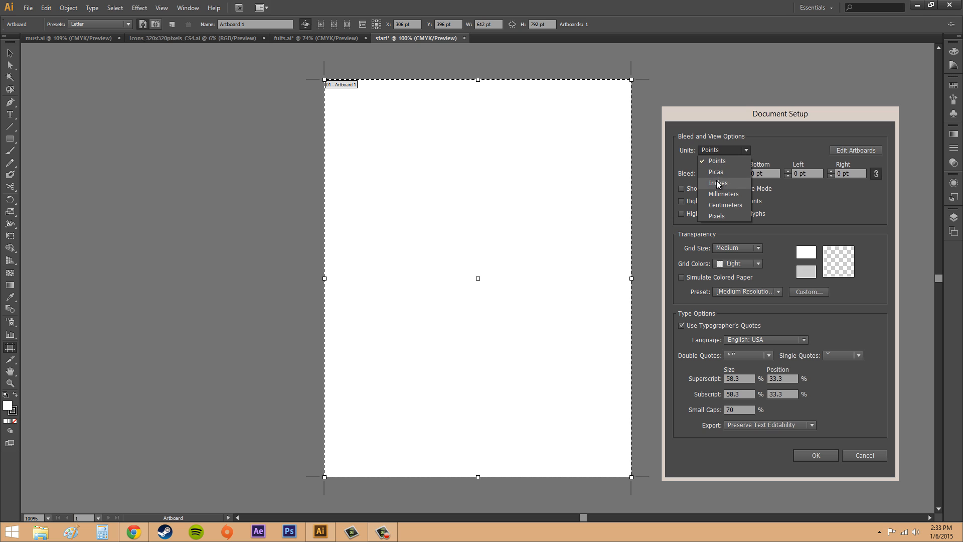
{"action": "mouse_move", "coordinate": [741, 156]}
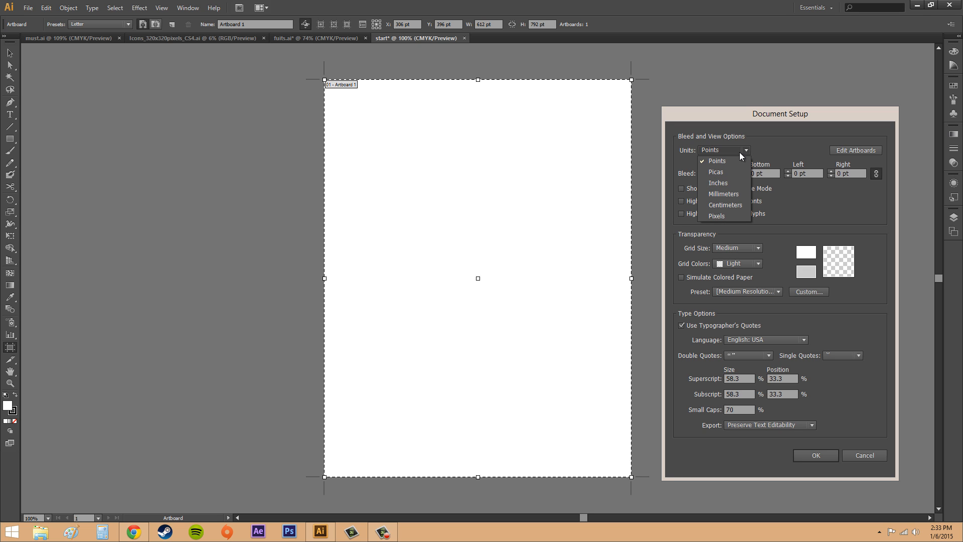
{"action": "left_click", "coordinate": [723, 149]}
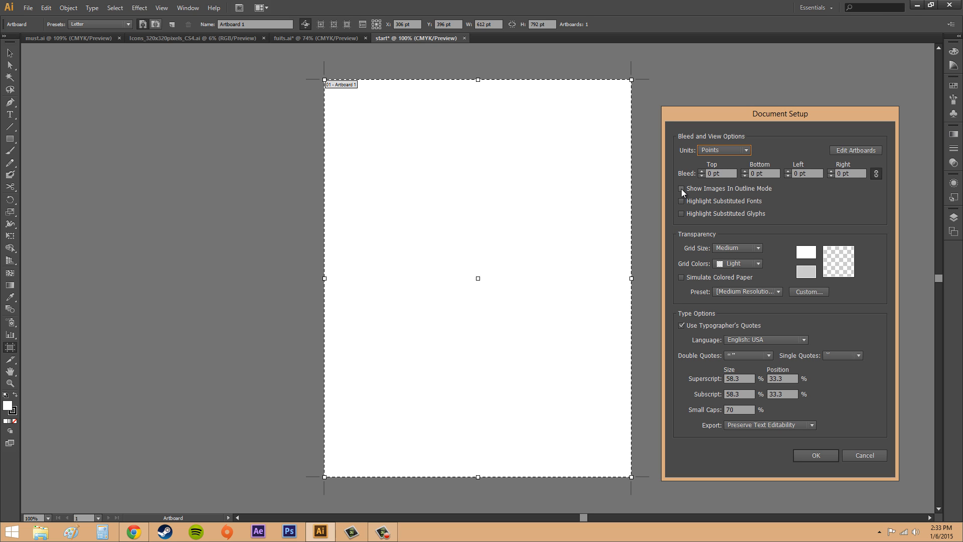
{"action": "mouse_move", "coordinate": [712, 193]}
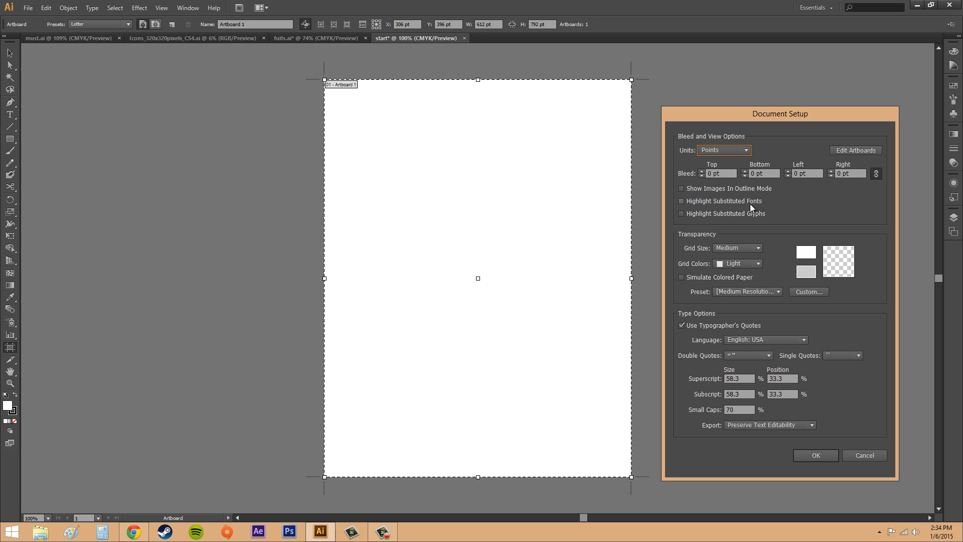
{"action": "mouse_move", "coordinate": [728, 217]}
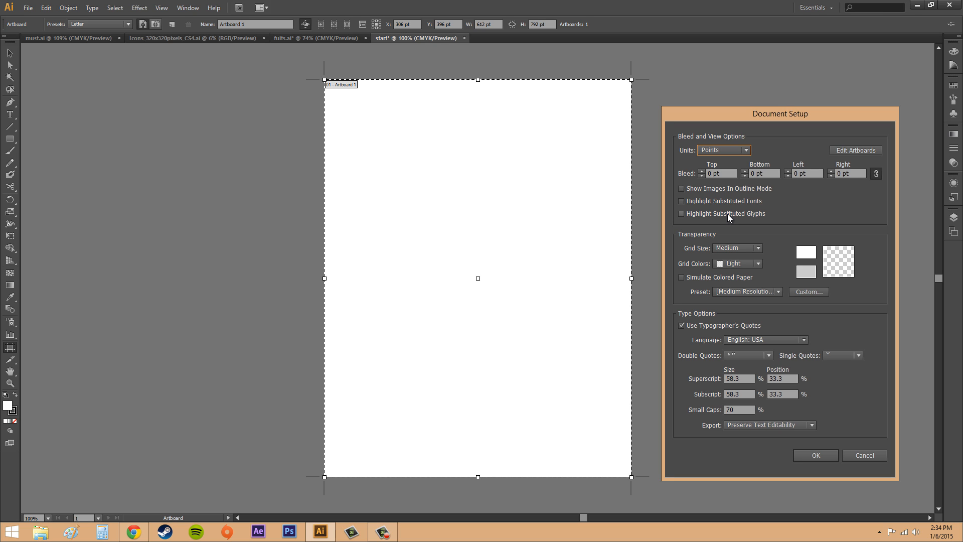
{"action": "mouse_move", "coordinate": [740, 205]}
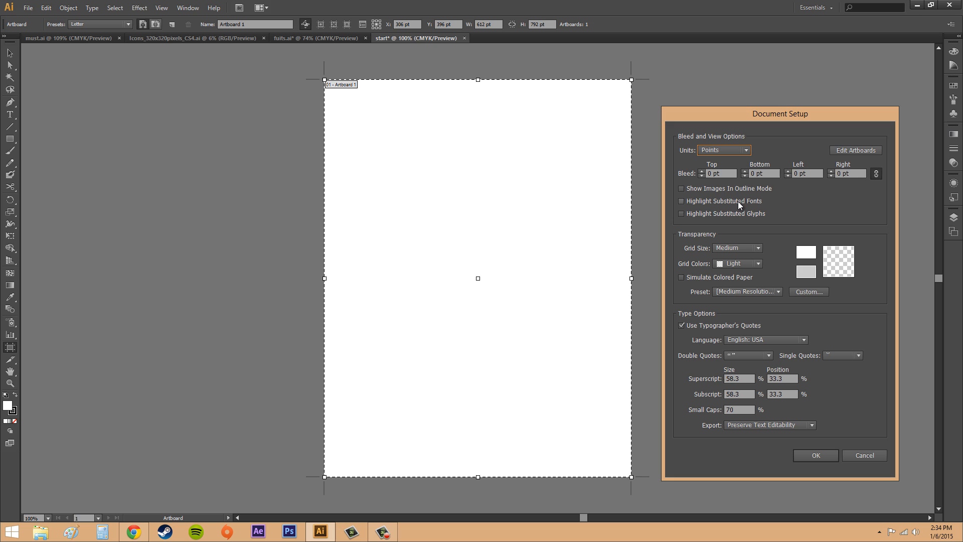
{"action": "mouse_move", "coordinate": [719, 219]}
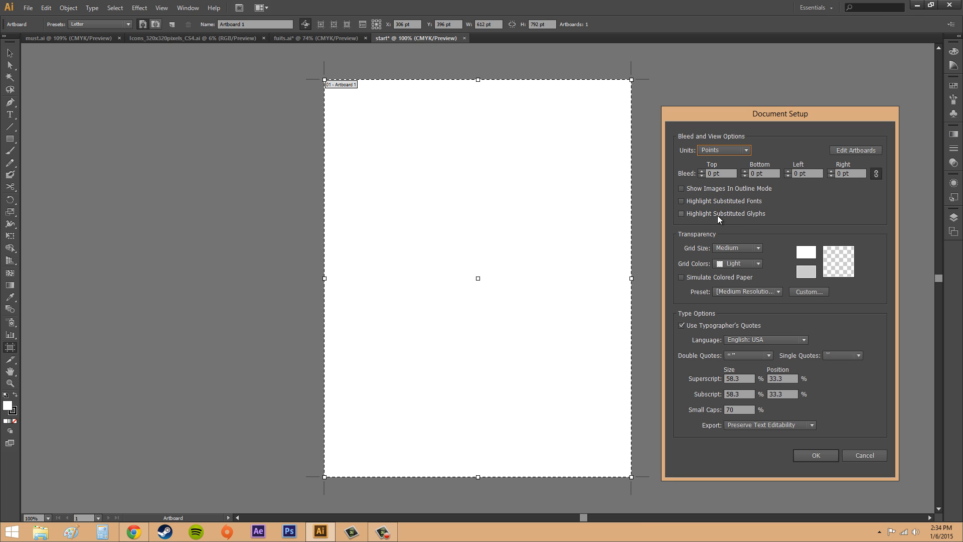
{"action": "mouse_move", "coordinate": [753, 218]}
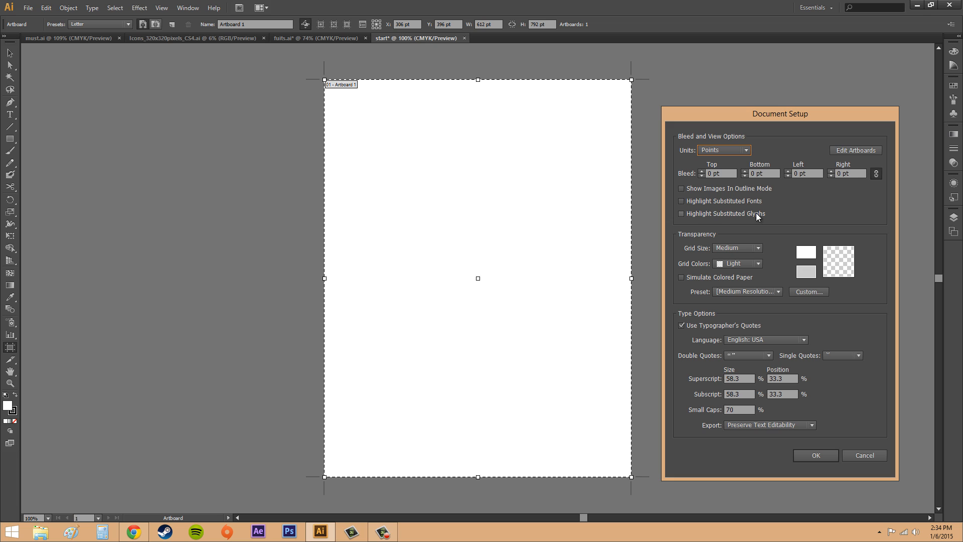
{"action": "mouse_move", "coordinate": [758, 221]}
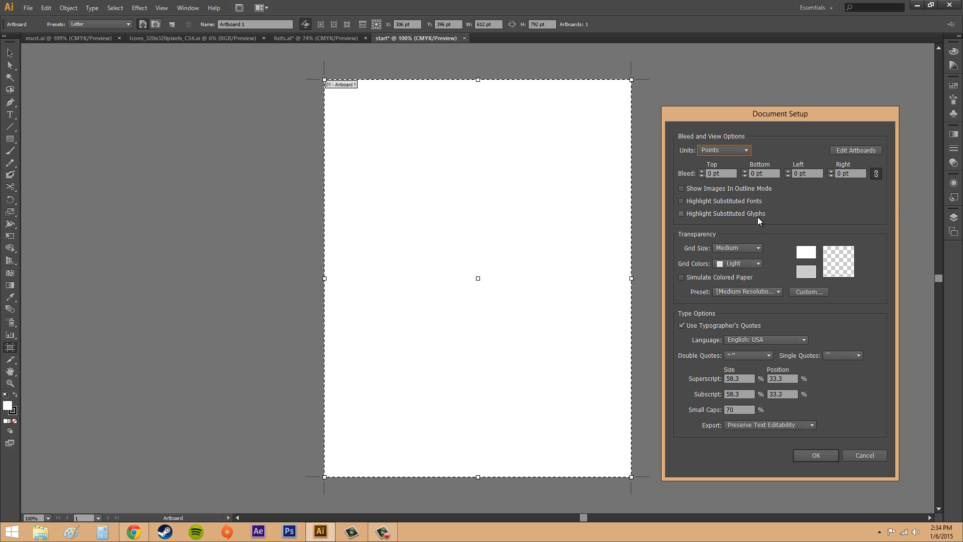
{"action": "mouse_move", "coordinate": [687, 240]}
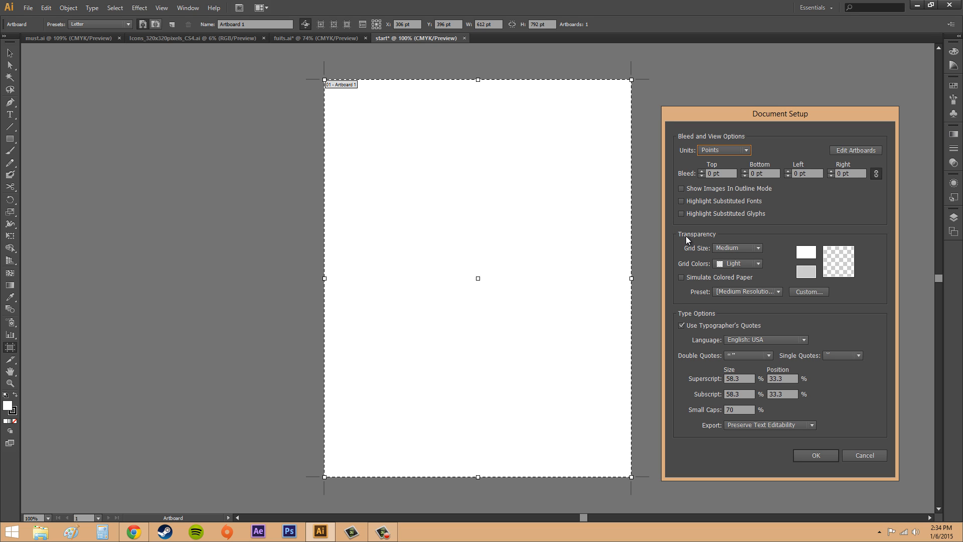
- Try Small and Large transparency grid sizes, then settle on Medium
{"action": "left_click", "coordinate": [737, 247]}
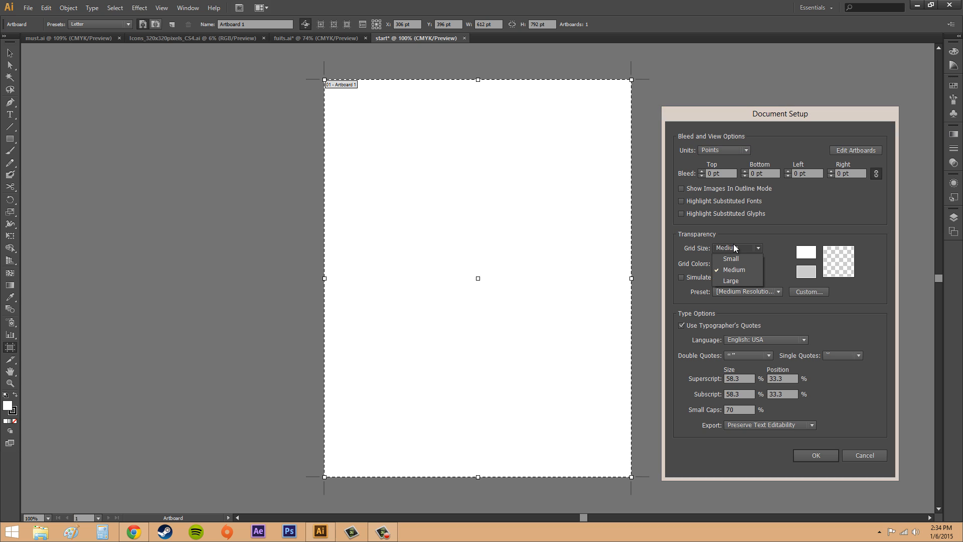
{"action": "mouse_move", "coordinate": [735, 260]}
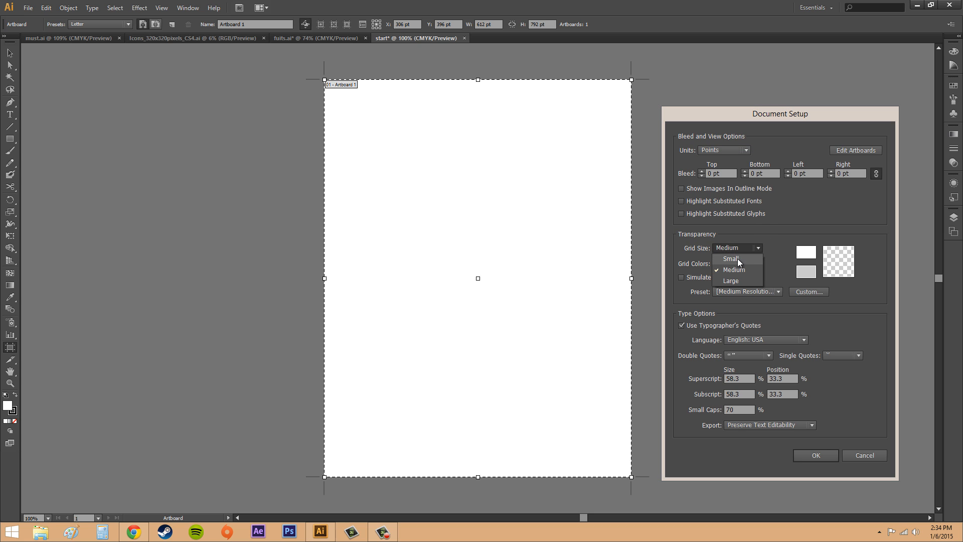
{"action": "left_click", "coordinate": [731, 257]}
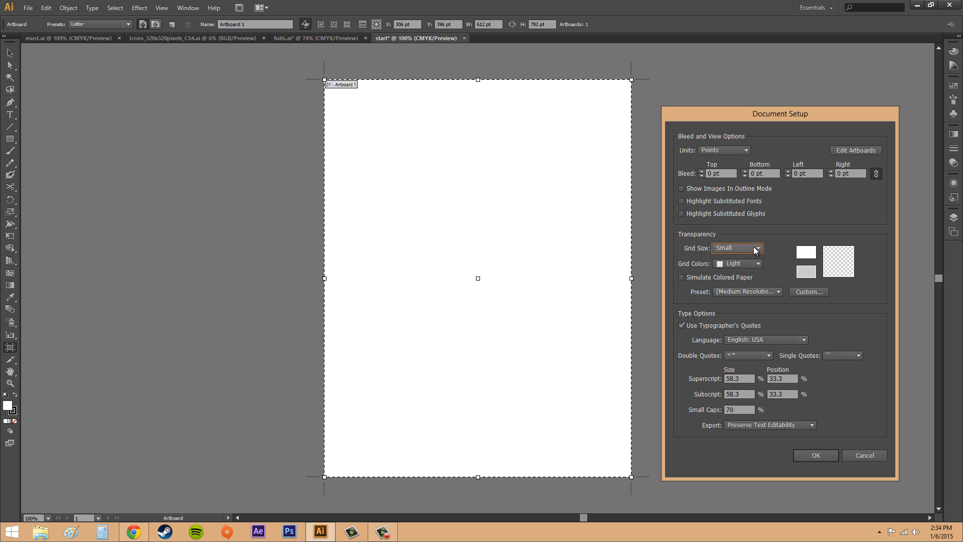
{"action": "left_click", "coordinate": [737, 247]}
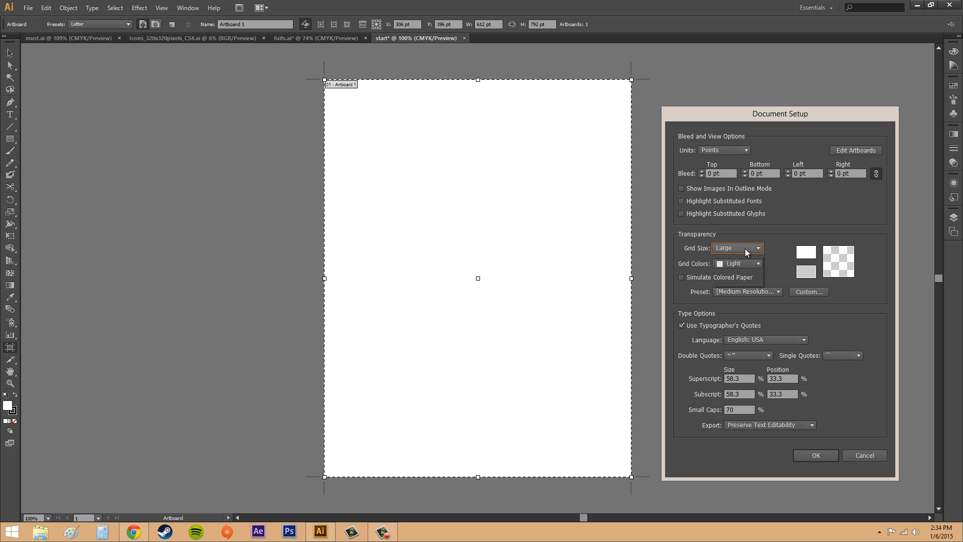
{"action": "left_click", "coordinate": [737, 248]}
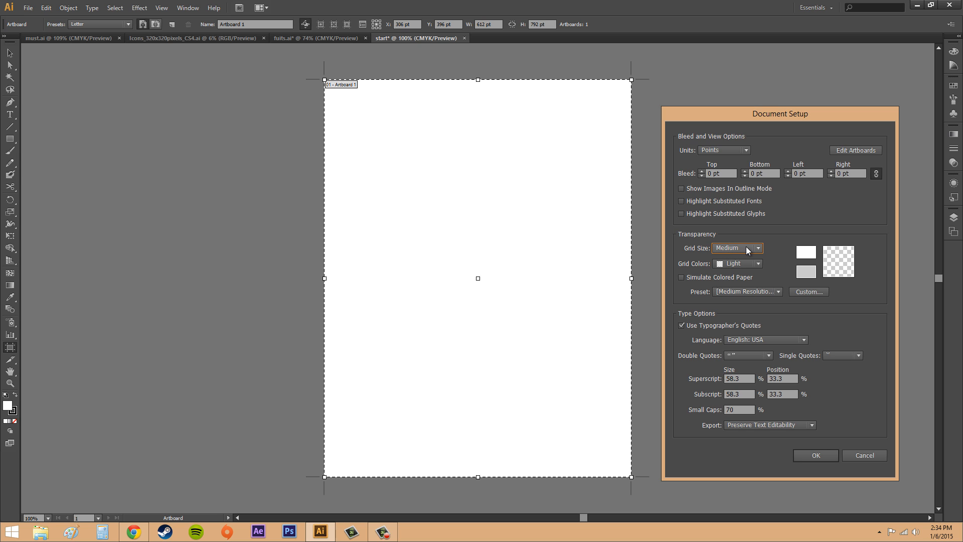
{"action": "mouse_move", "coordinate": [743, 250]}
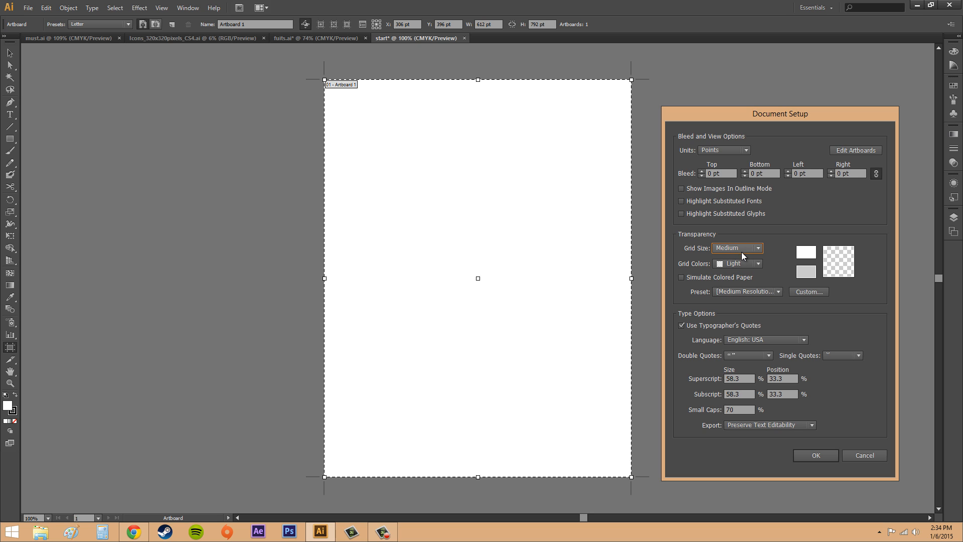
- Set the transparency grid colors to Dark
{"action": "left_click", "coordinate": [737, 263]}
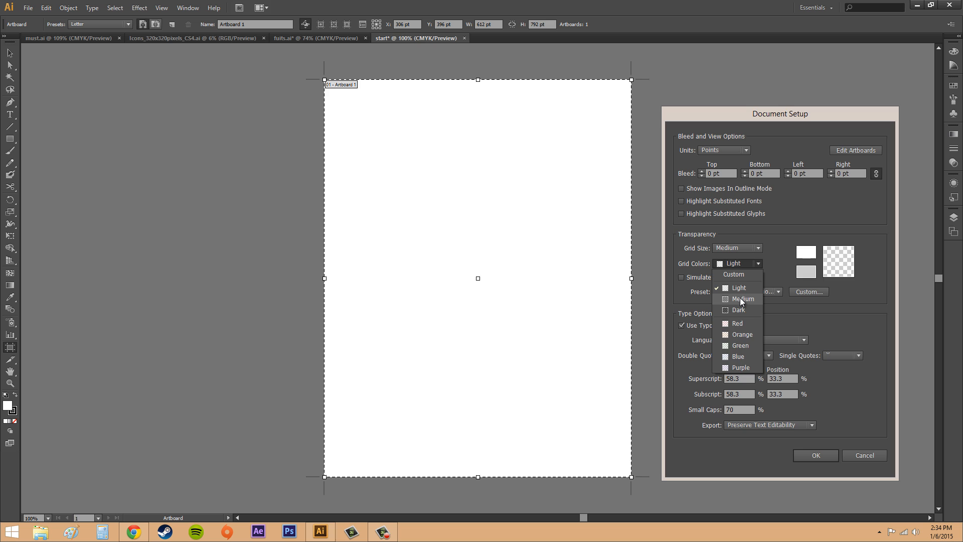
{"action": "left_click", "coordinate": [739, 310]}
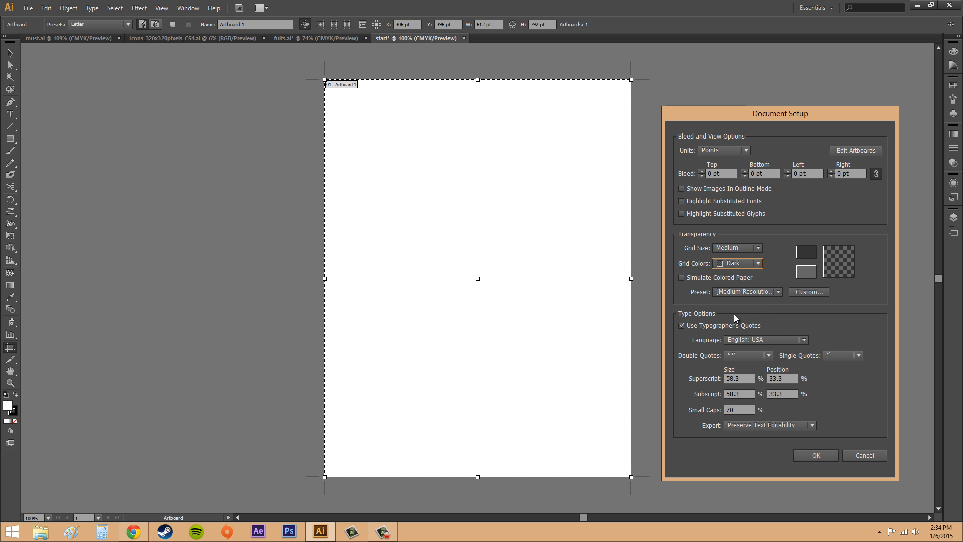
{"action": "left_click", "coordinate": [738, 263]}
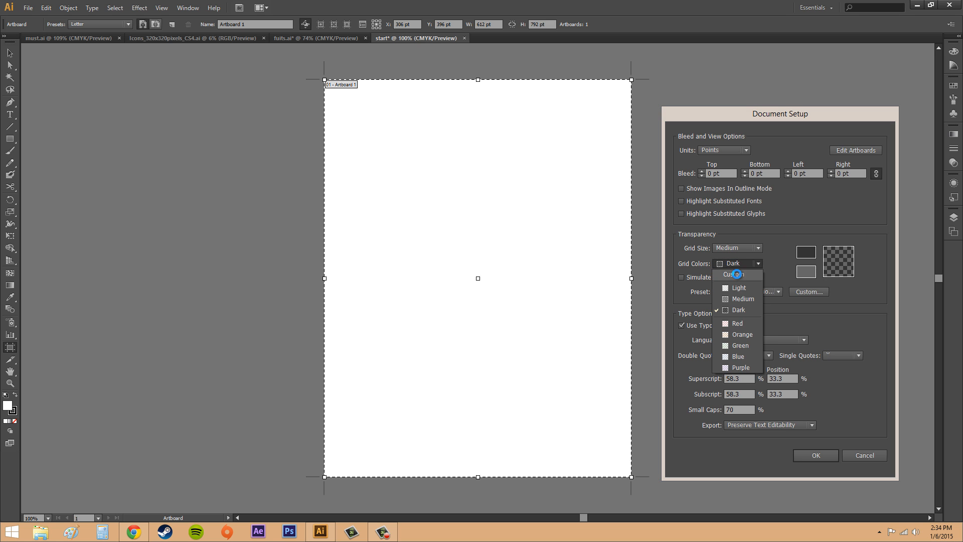
- Try Custom grid colors, revert to Light, and enable Simulate Colored Paper
{"action": "left_click", "coordinate": [730, 274]}
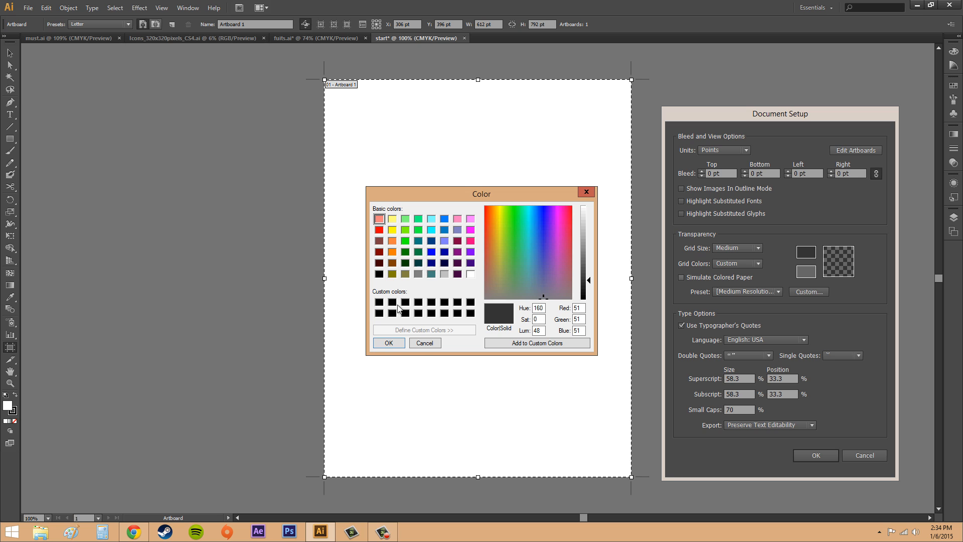
{"action": "left_click", "coordinate": [425, 344]}
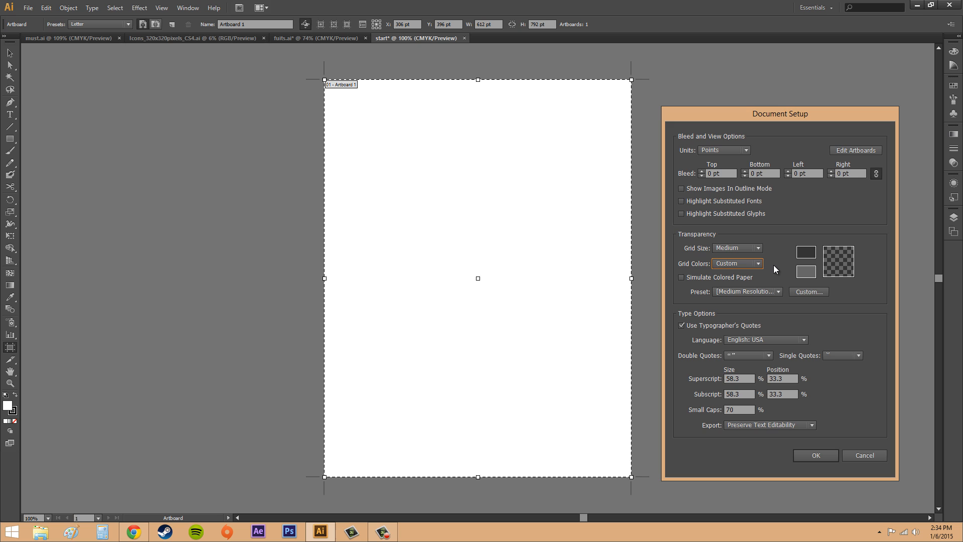
{"action": "mouse_move", "coordinate": [682, 281]}
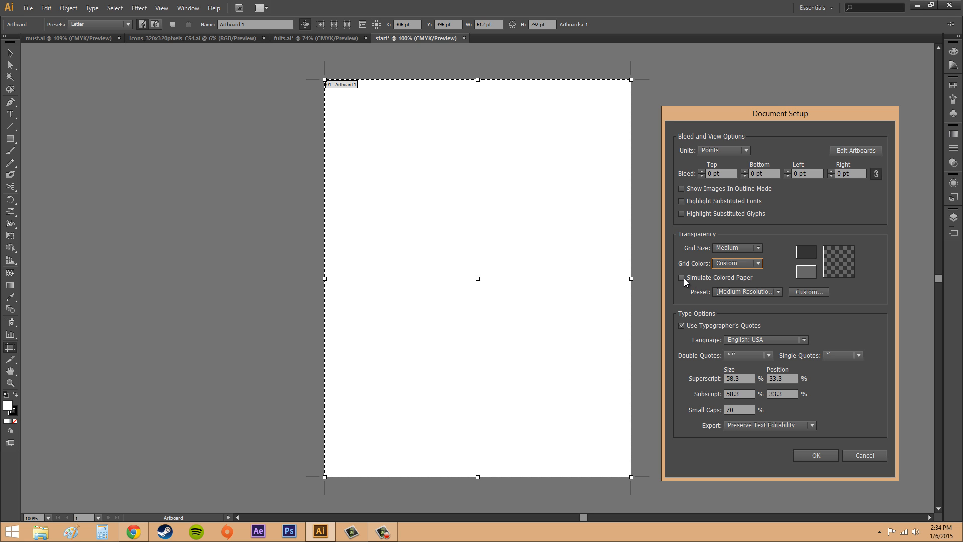
{"action": "left_click", "coordinate": [738, 263]}
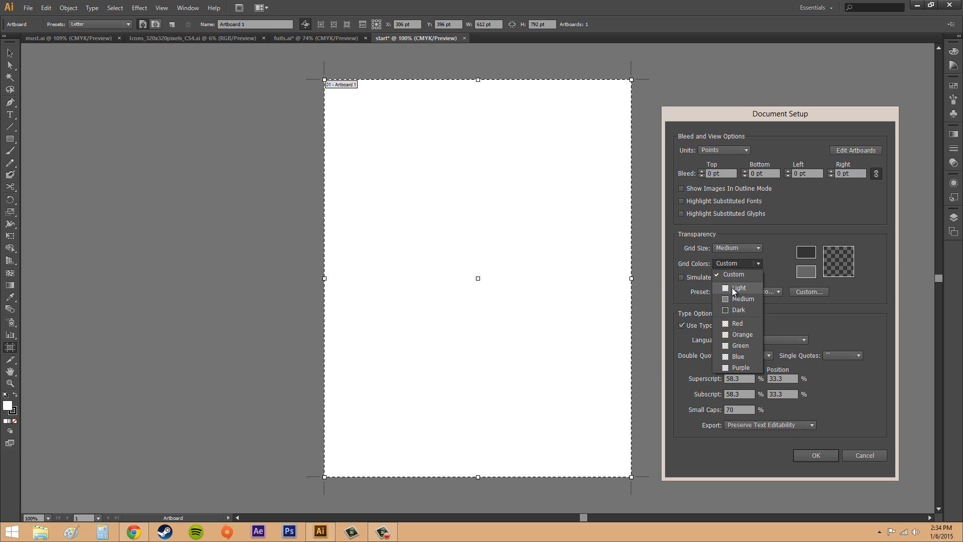
{"action": "left_click", "coordinate": [737, 288]}
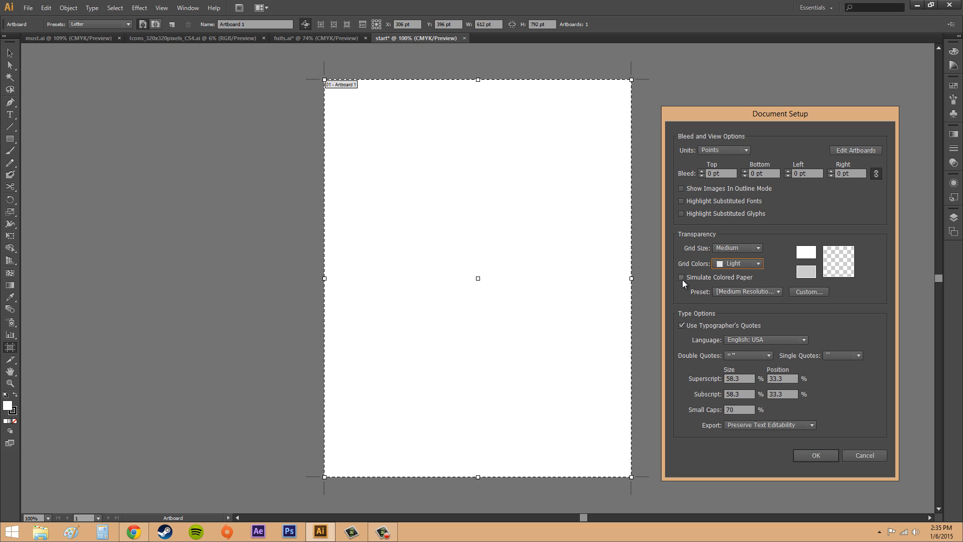
{"action": "left_click", "coordinate": [680, 278]}
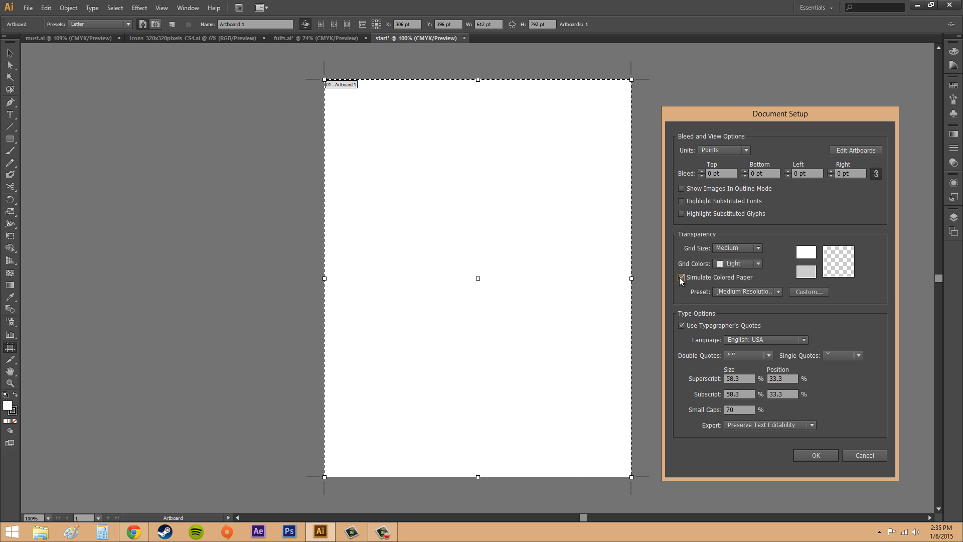
- Disable Simulate Colored Paper and list flattener presets, keeping Medium Resolution
{"action": "left_click", "coordinate": [682, 278]}
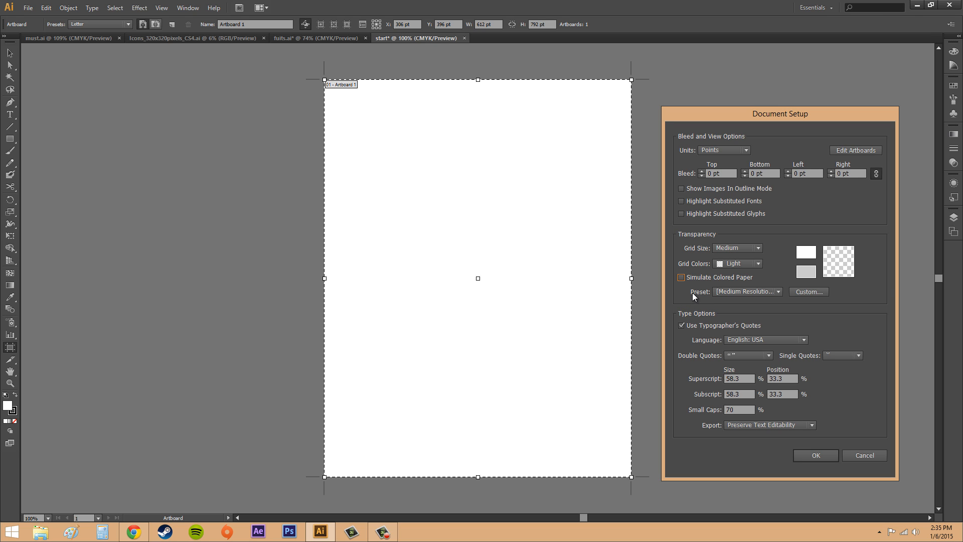
{"action": "mouse_move", "coordinate": [716, 295]}
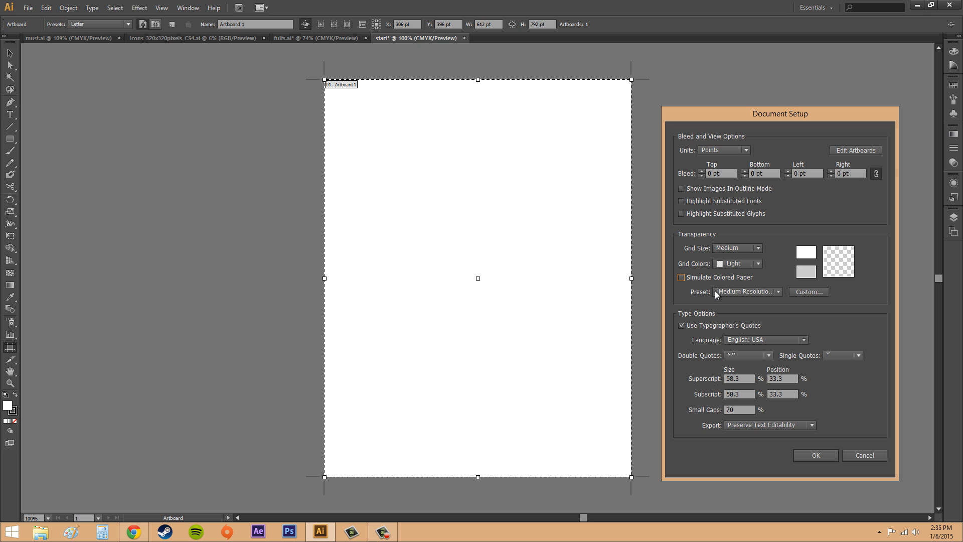
{"action": "left_click", "coordinate": [746, 291]}
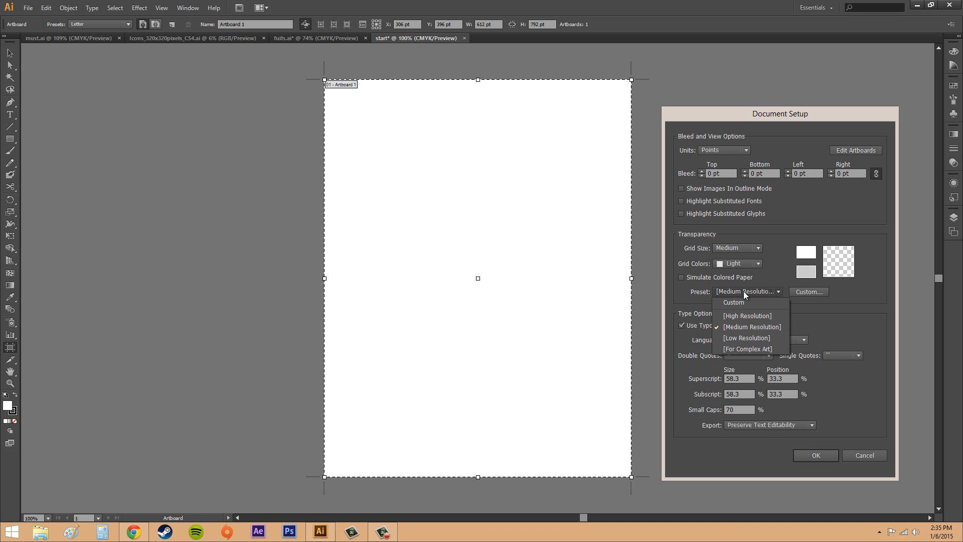
{"action": "mouse_move", "coordinate": [737, 322]}
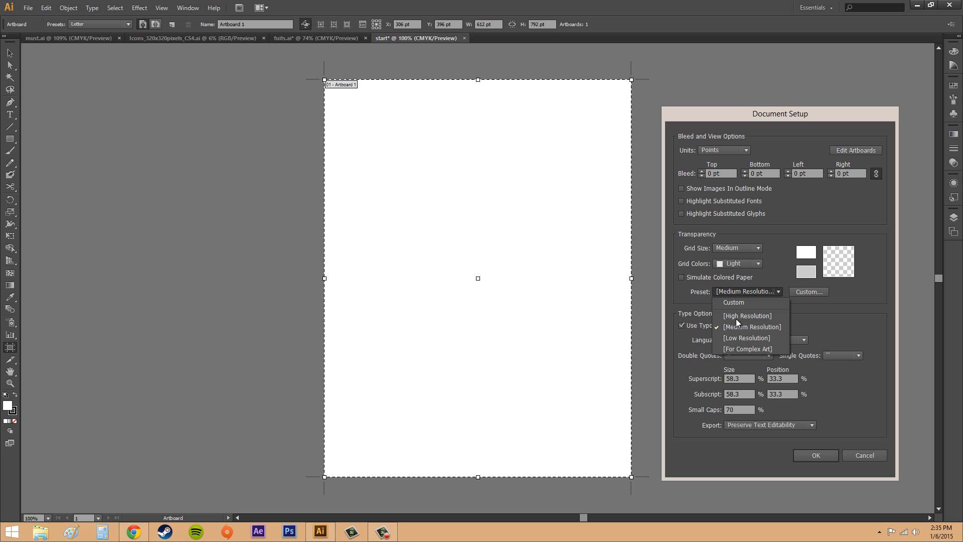
{"action": "mouse_move", "coordinate": [735, 297]}
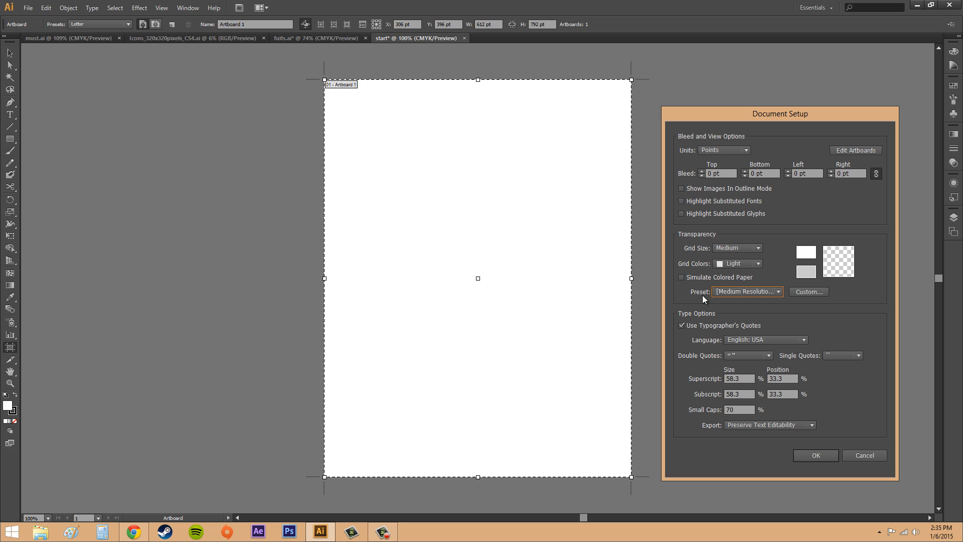
{"action": "left_click", "coordinate": [809, 291]}
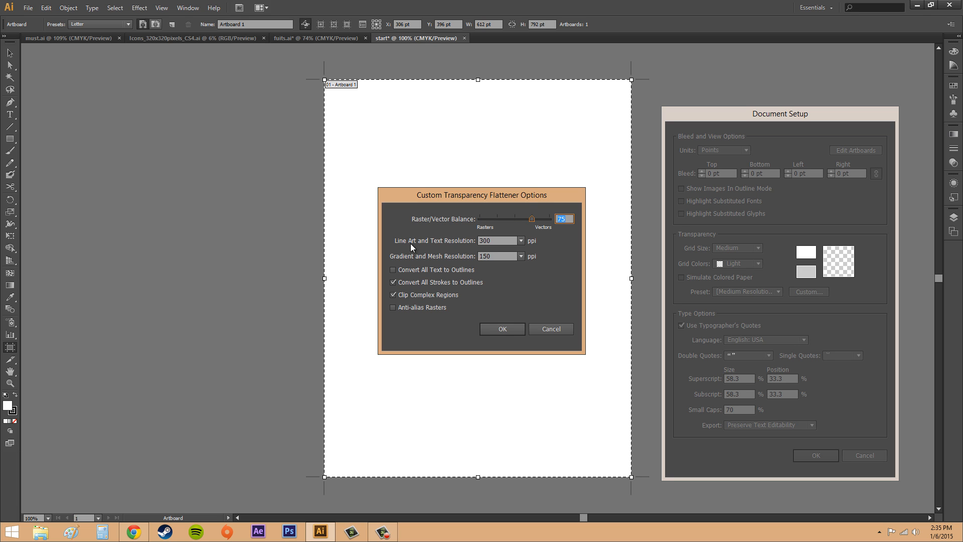
{"action": "mouse_move", "coordinate": [415, 253]}
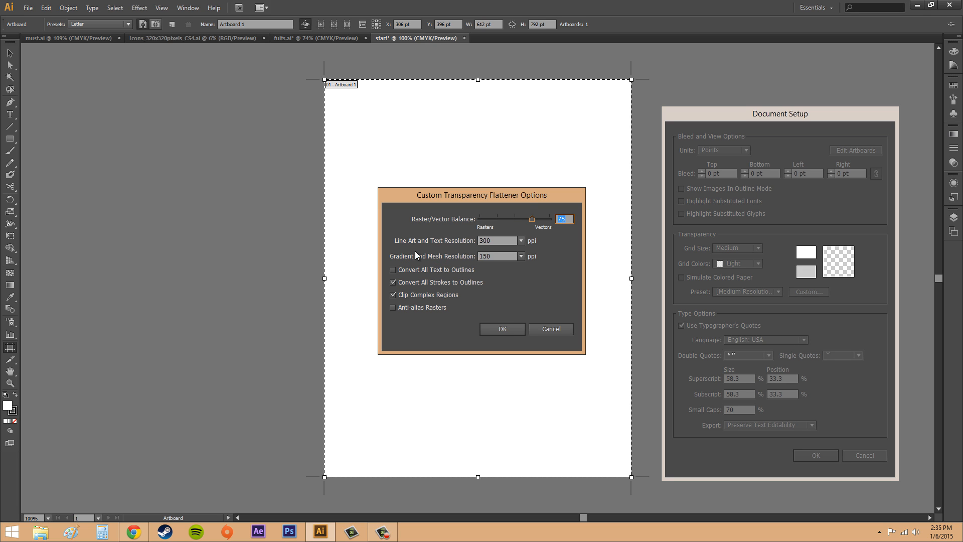
{"action": "mouse_move", "coordinate": [443, 234]}
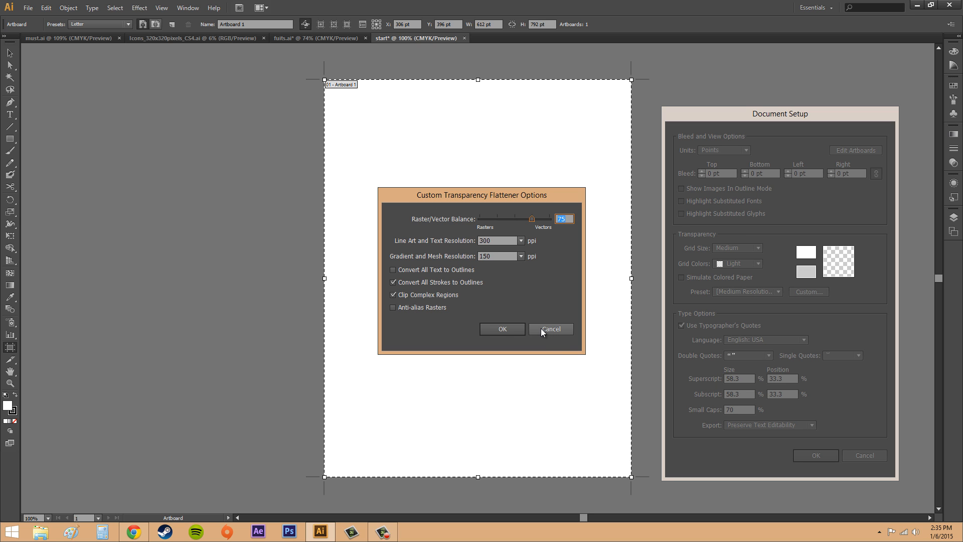
{"action": "left_click", "coordinate": [549, 329]}
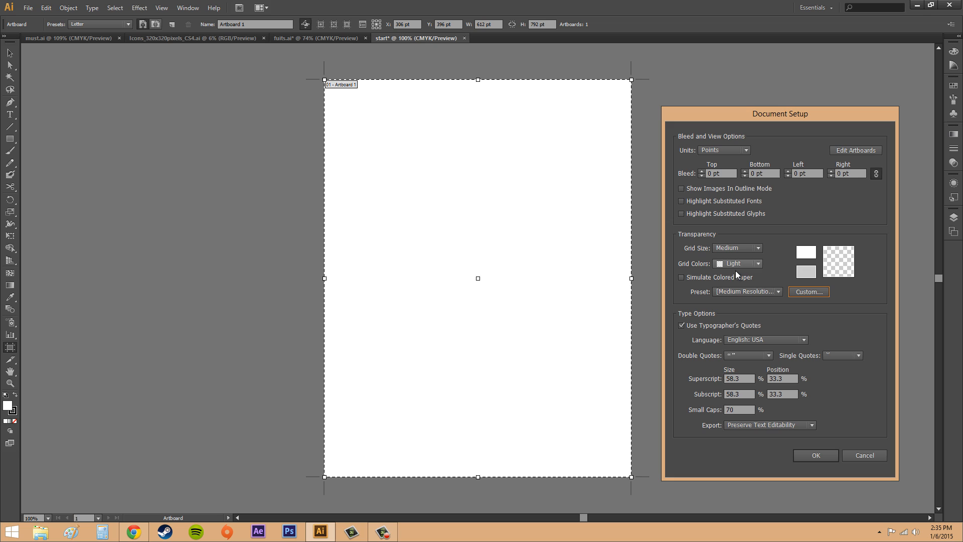
{"action": "mouse_move", "coordinate": [718, 330]}
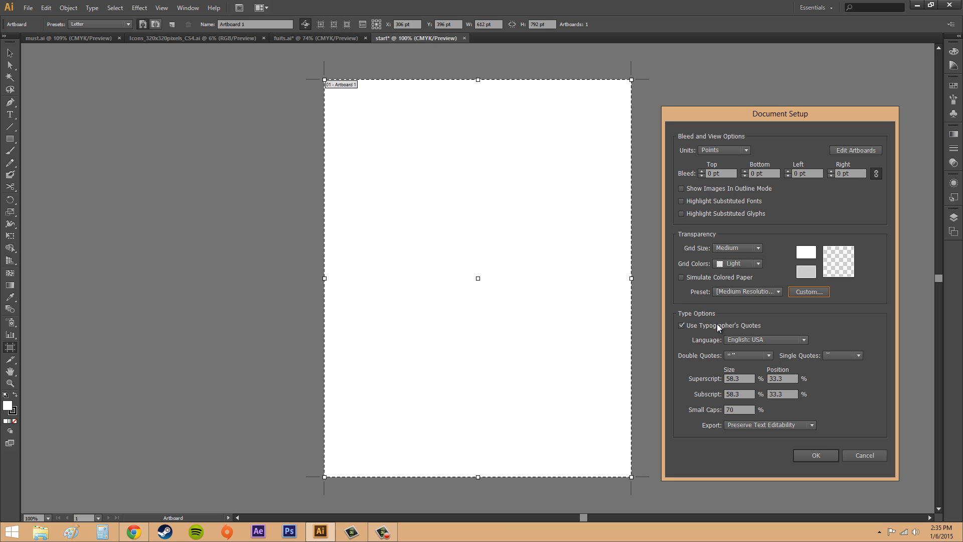
{"action": "mouse_move", "coordinate": [699, 332]}
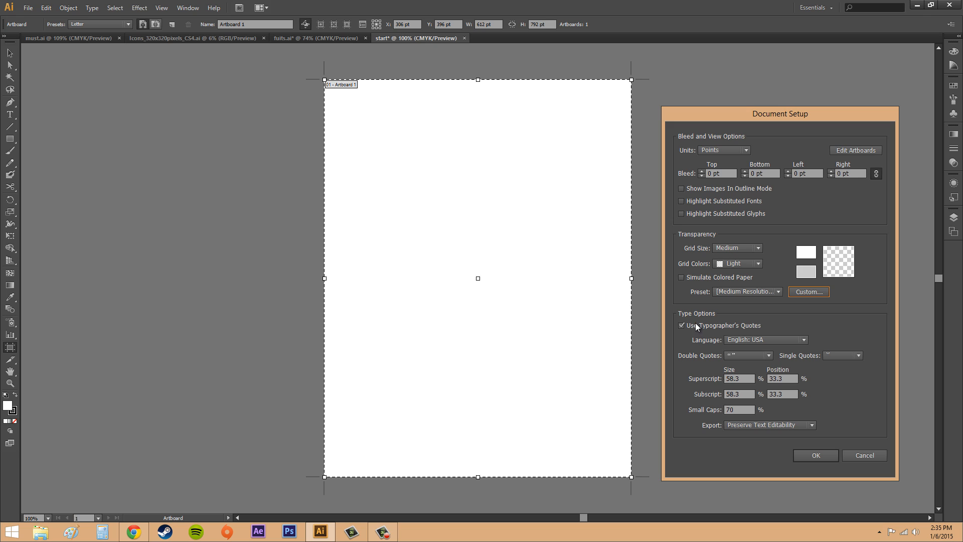
{"action": "mouse_move", "coordinate": [734, 331]}
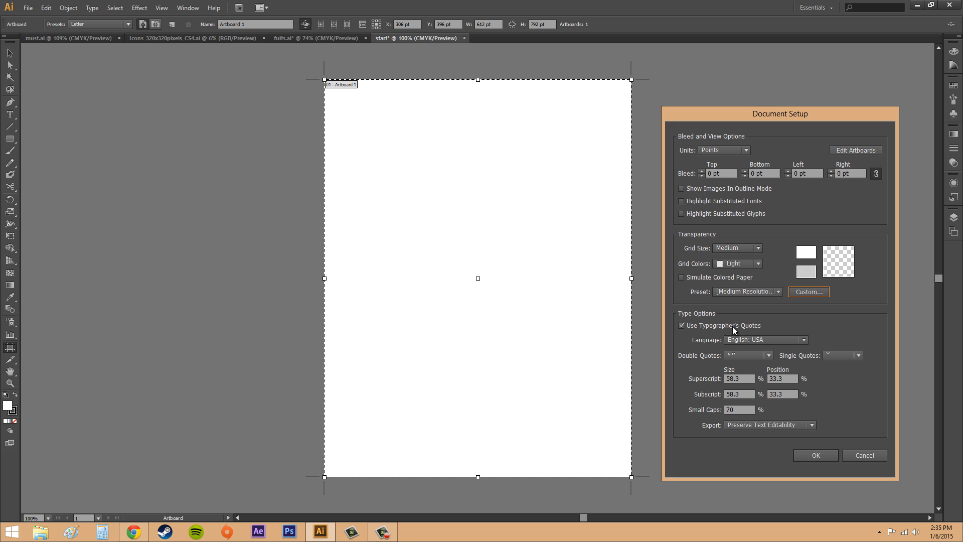
{"action": "mouse_move", "coordinate": [714, 318]}
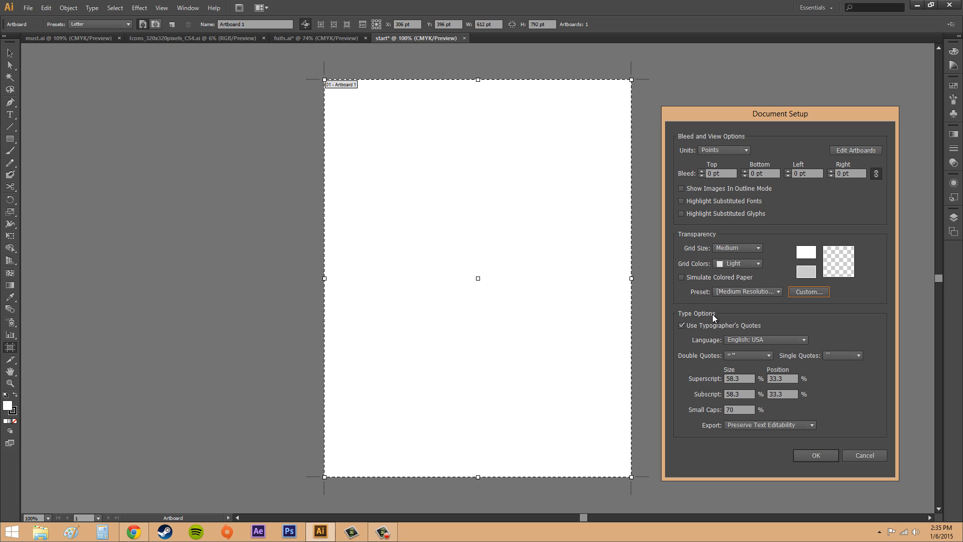
{"action": "mouse_move", "coordinate": [719, 342]}
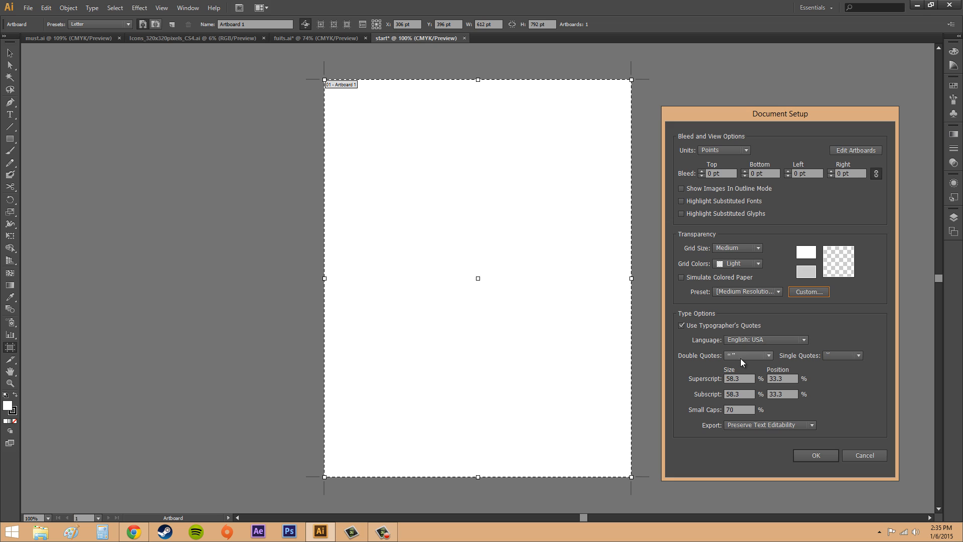
{"action": "mouse_move", "coordinate": [756, 361]}
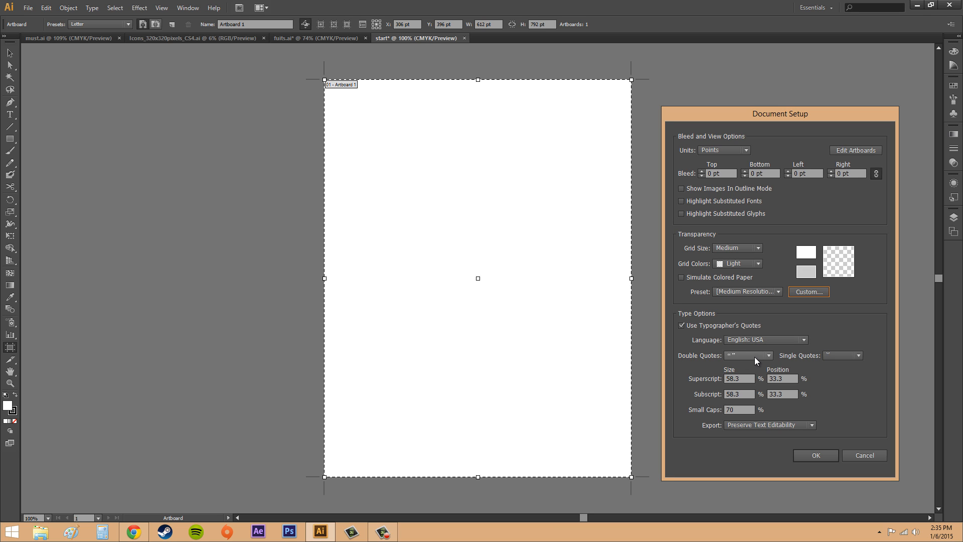
{"action": "left_click", "coordinate": [767, 355]}
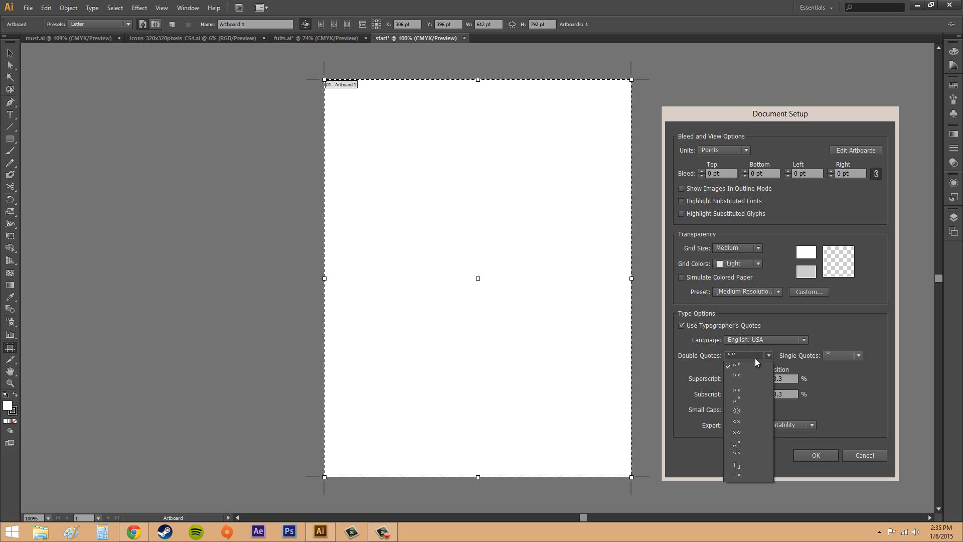
{"action": "mouse_move", "coordinate": [741, 382]}
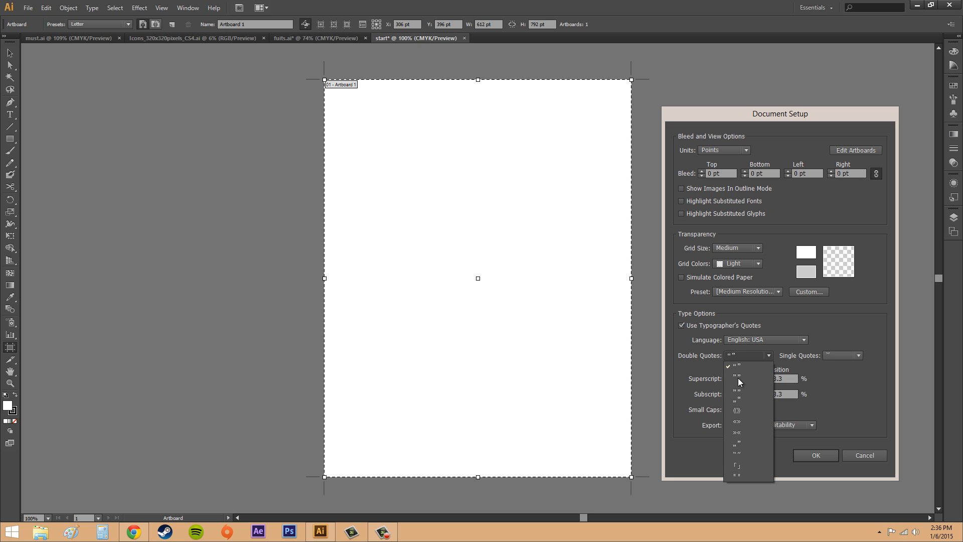
{"action": "left_click", "coordinate": [859, 355]}
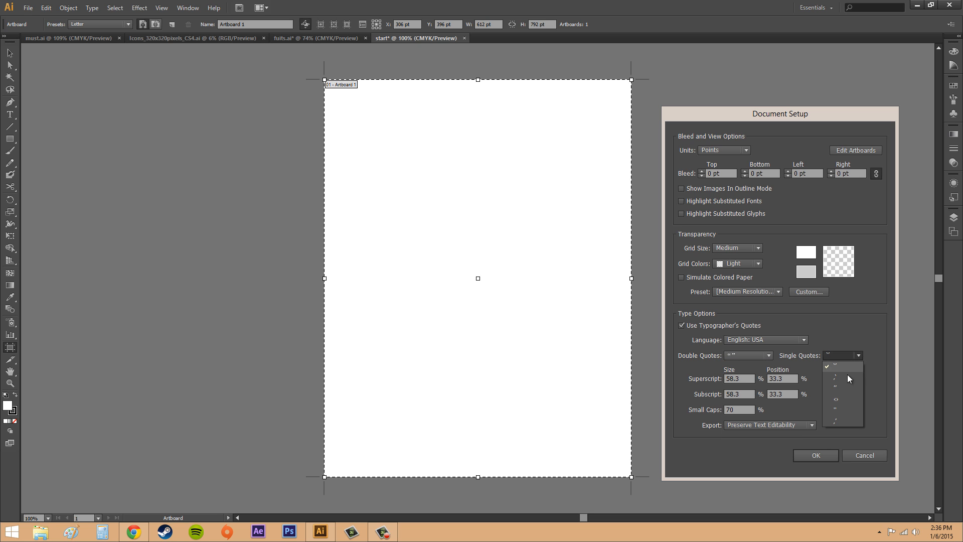
{"action": "left_click", "coordinate": [833, 365]}
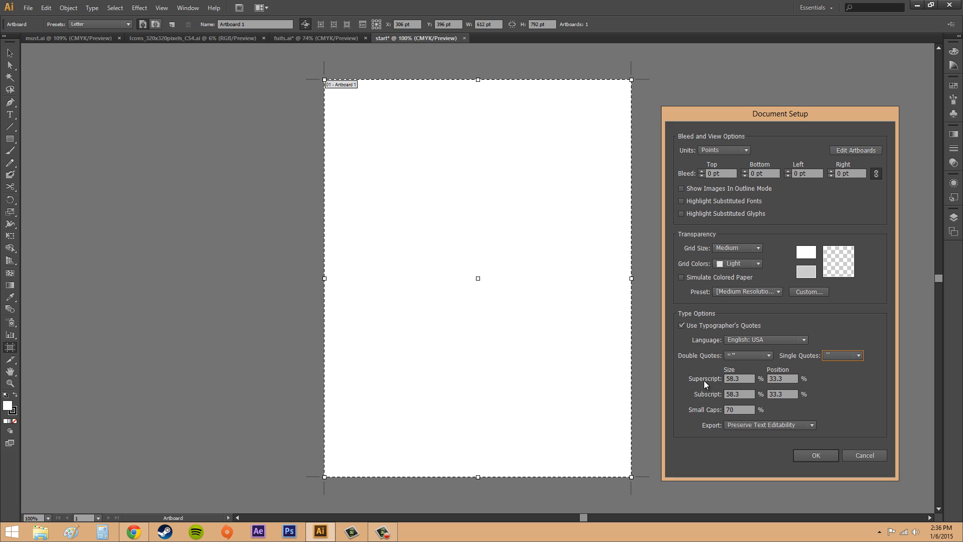
{"action": "mouse_move", "coordinate": [708, 400]}
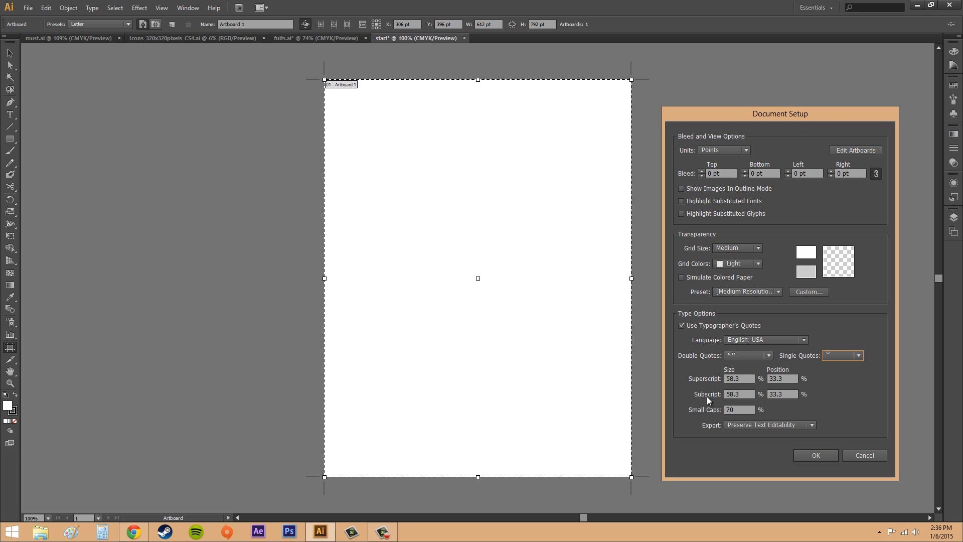
{"action": "mouse_move", "coordinate": [703, 413]}
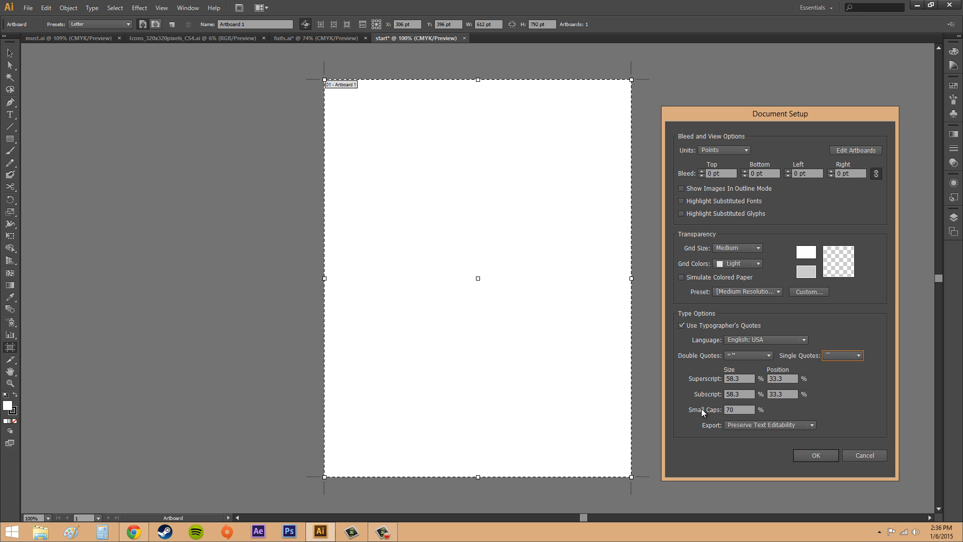
{"action": "mouse_move", "coordinate": [712, 412]}
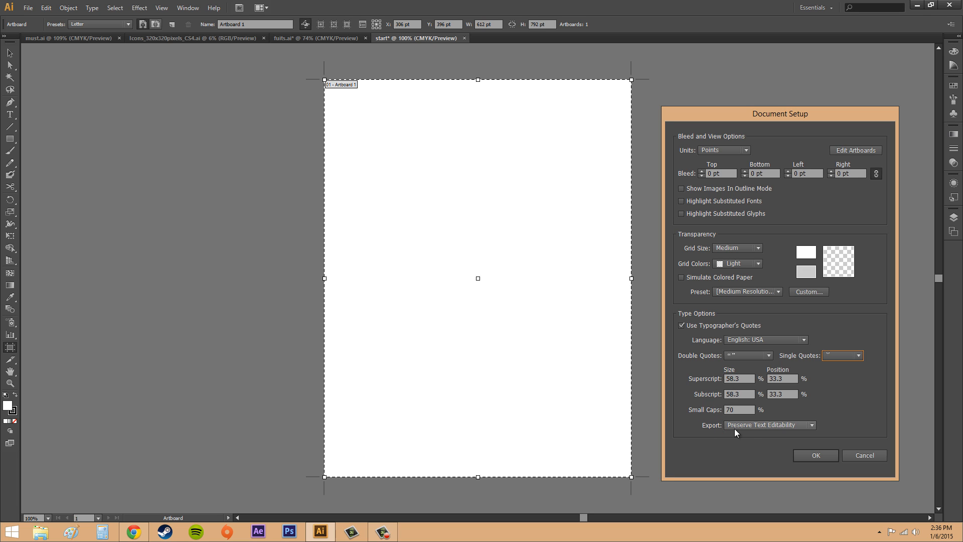
{"action": "mouse_move", "coordinate": [750, 431]}
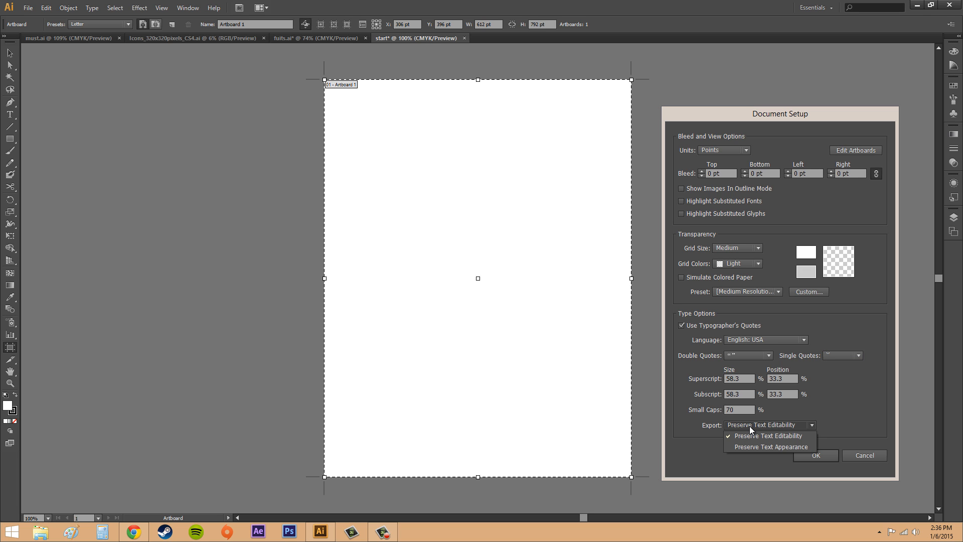
{"action": "mouse_move", "coordinate": [760, 440]}
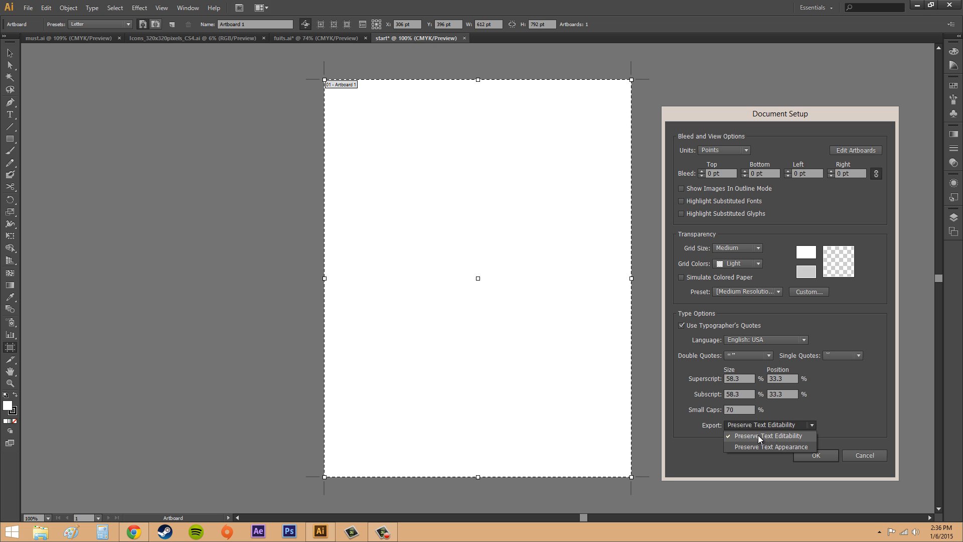
{"action": "mouse_move", "coordinate": [749, 448]}
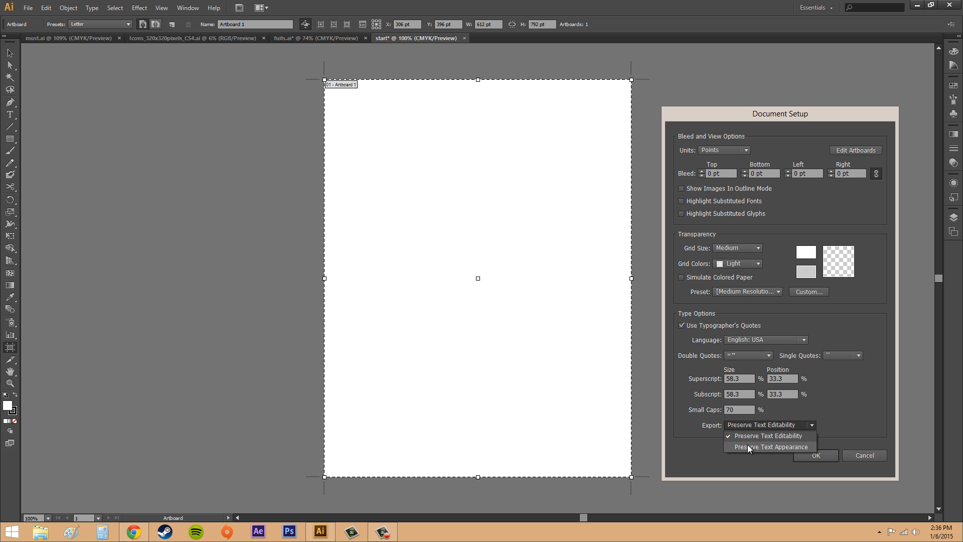
{"action": "mouse_move", "coordinate": [768, 435]}
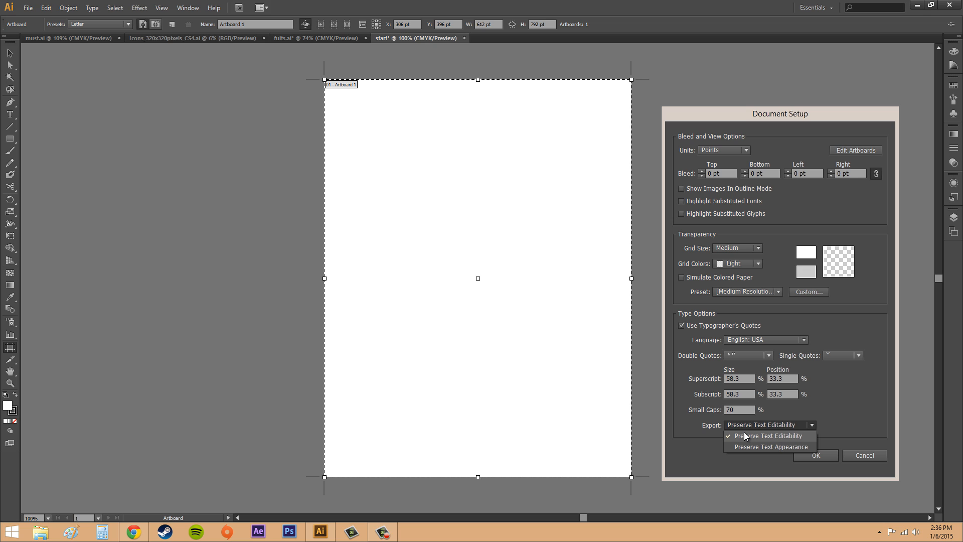
{"action": "mouse_move", "coordinate": [746, 450]}
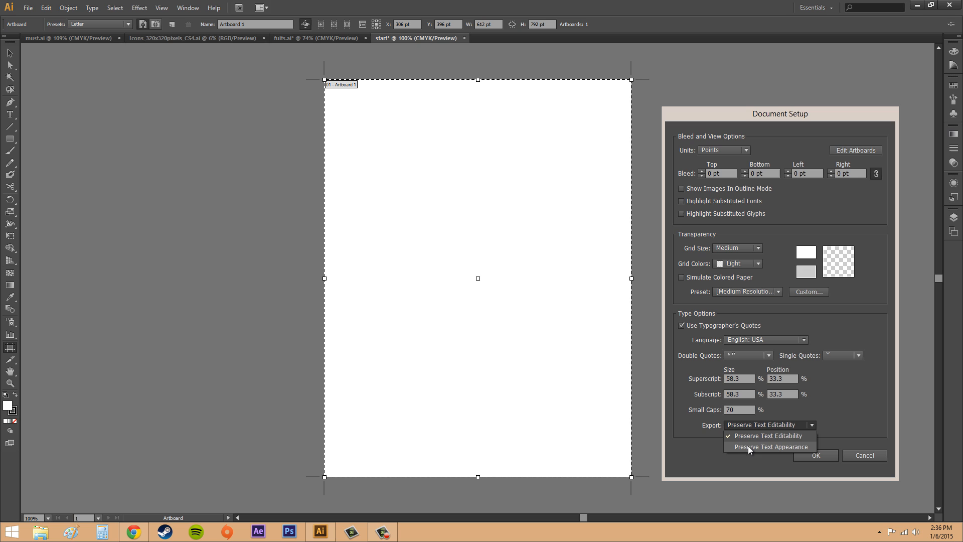
{"action": "mouse_move", "coordinate": [783, 431]}
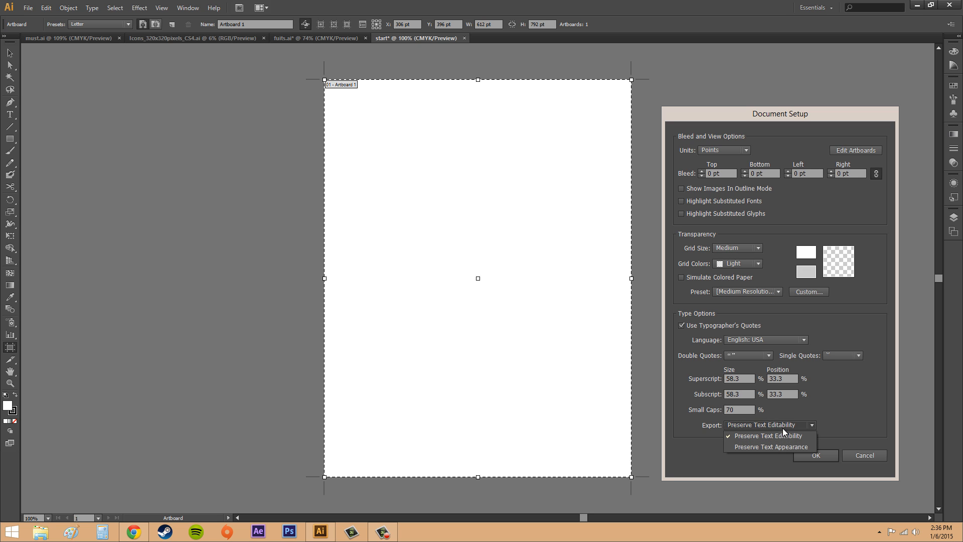
{"action": "left_click", "coordinate": [768, 435]}
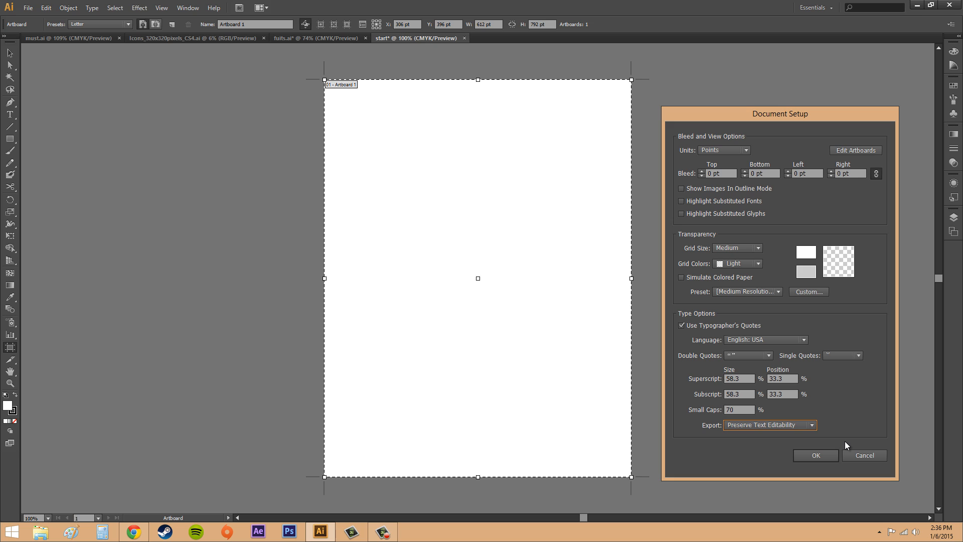
{"action": "mouse_move", "coordinate": [854, 394]}
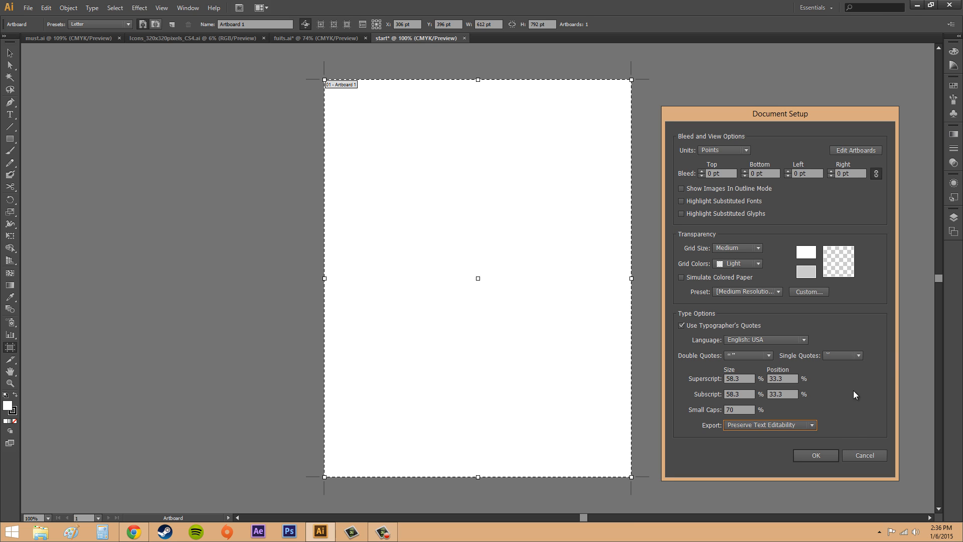
{"action": "mouse_move", "coordinate": [869, 306]}
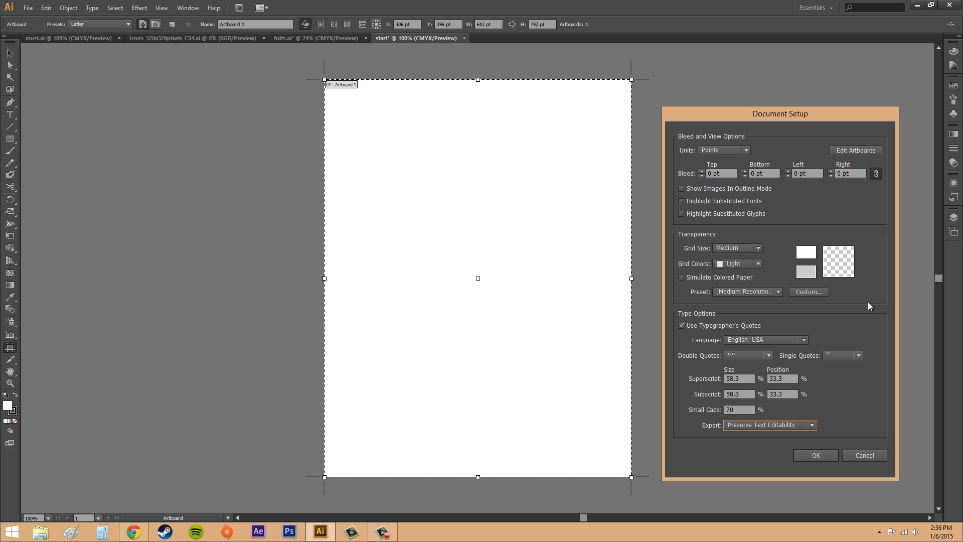
{"action": "mouse_move", "coordinate": [748, 231]}
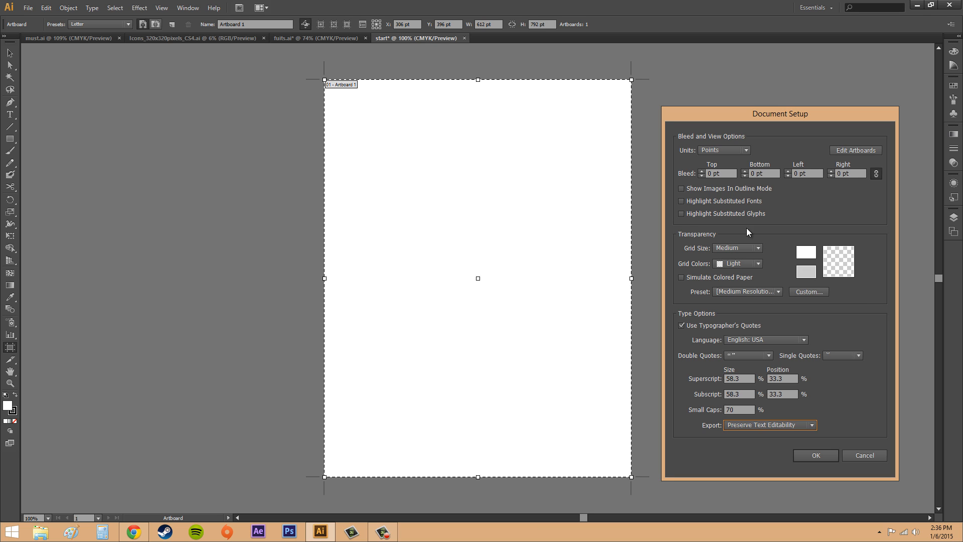
{"action": "mouse_move", "coordinate": [753, 434]}
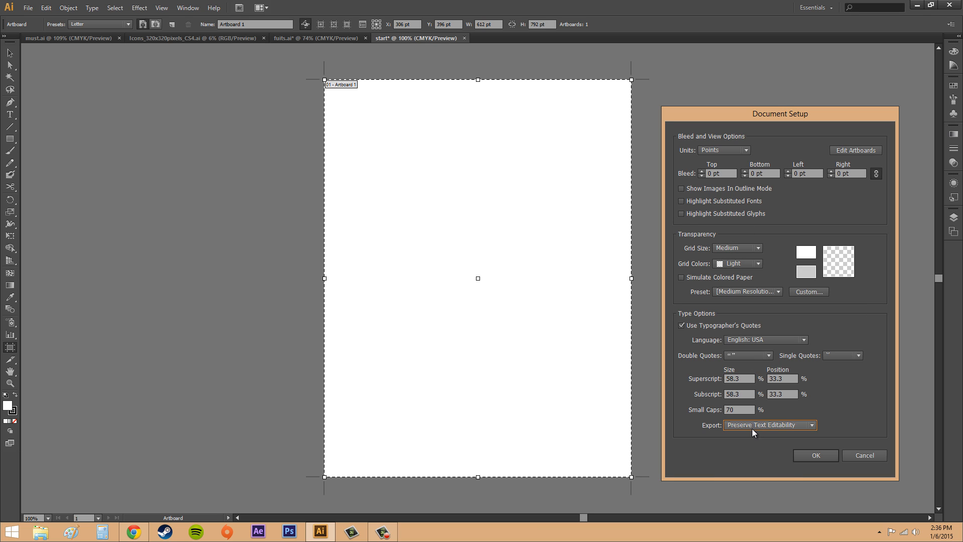
{"action": "mouse_move", "coordinate": [467, 307]}
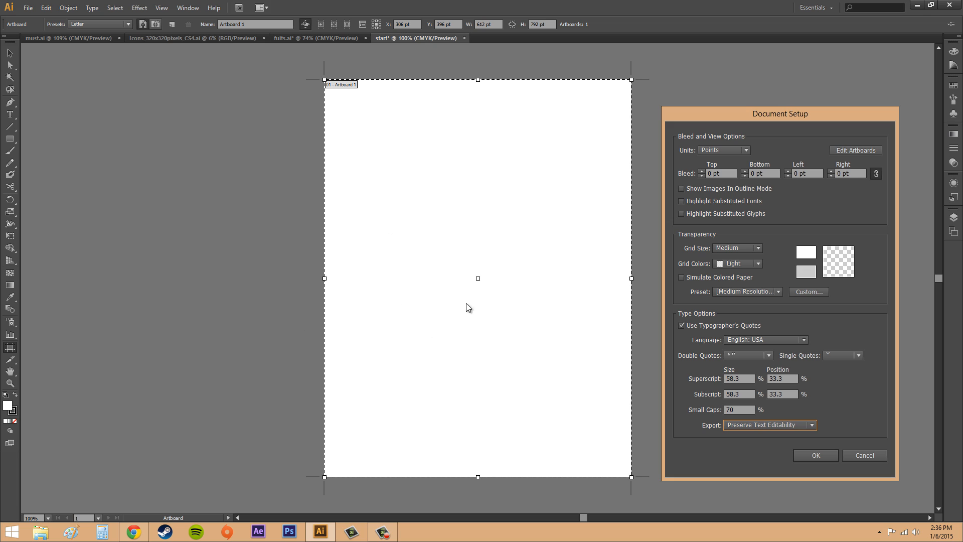
{"action": "mouse_move", "coordinate": [464, 222]}
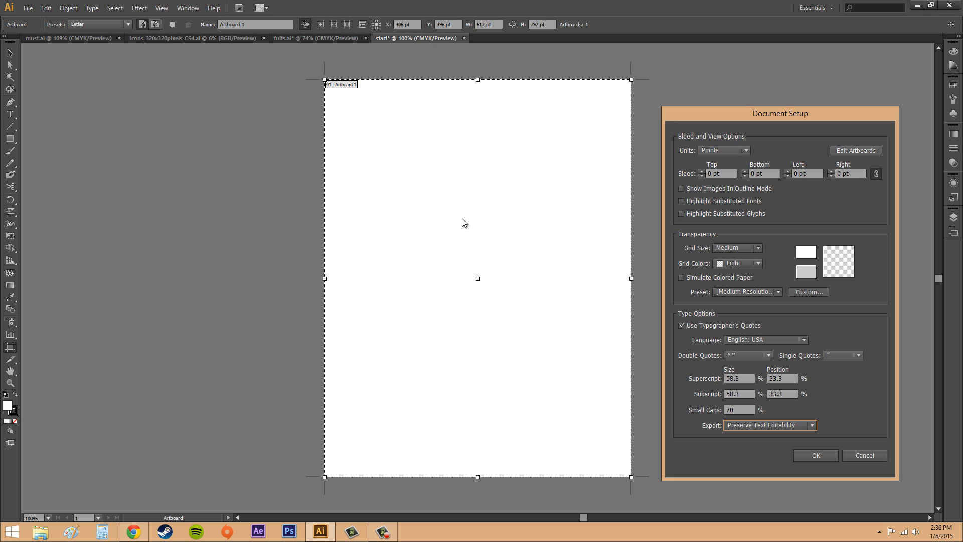
{"action": "mouse_move", "coordinate": [419, 325]}
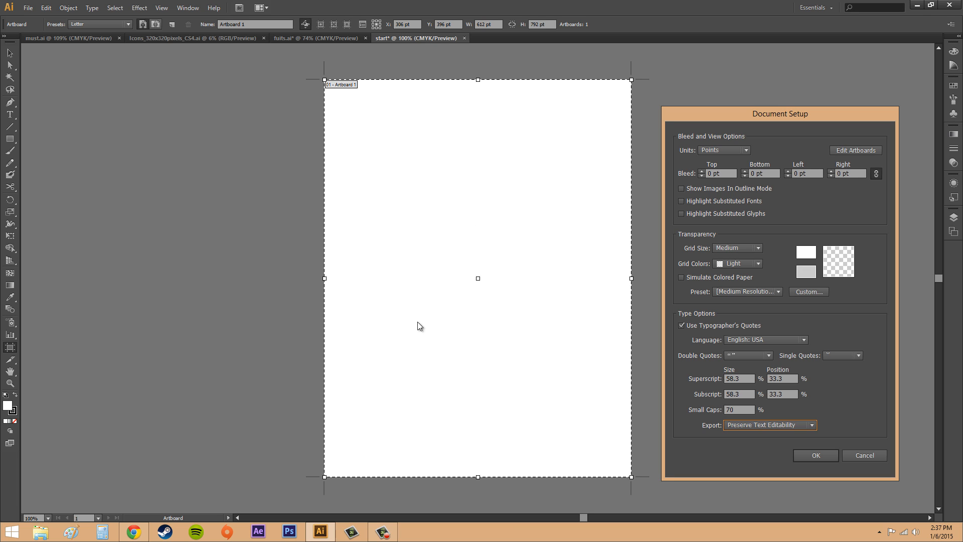
{"action": "mouse_move", "coordinate": [371, 323]}
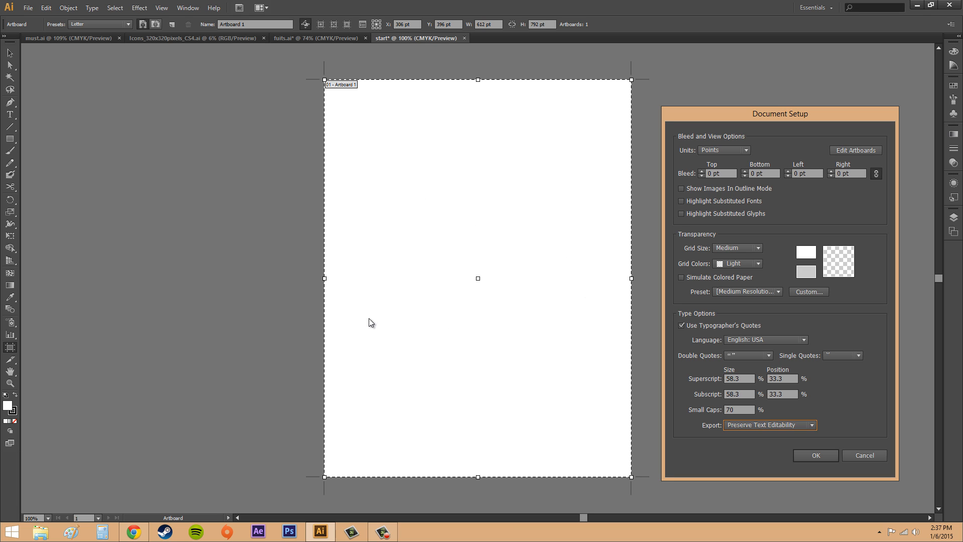
{"action": "mouse_move", "coordinate": [374, 367]}
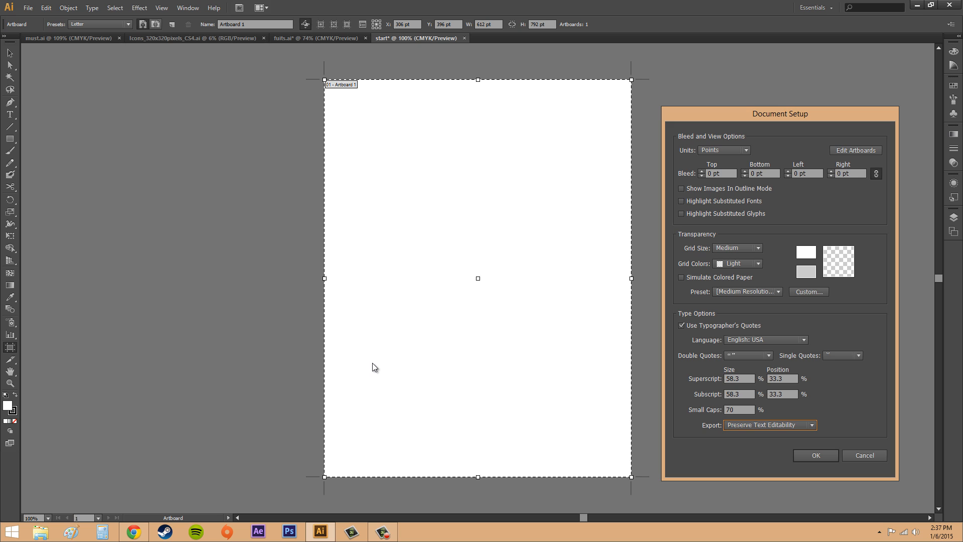
{"action": "mouse_move", "coordinate": [830, 120]}
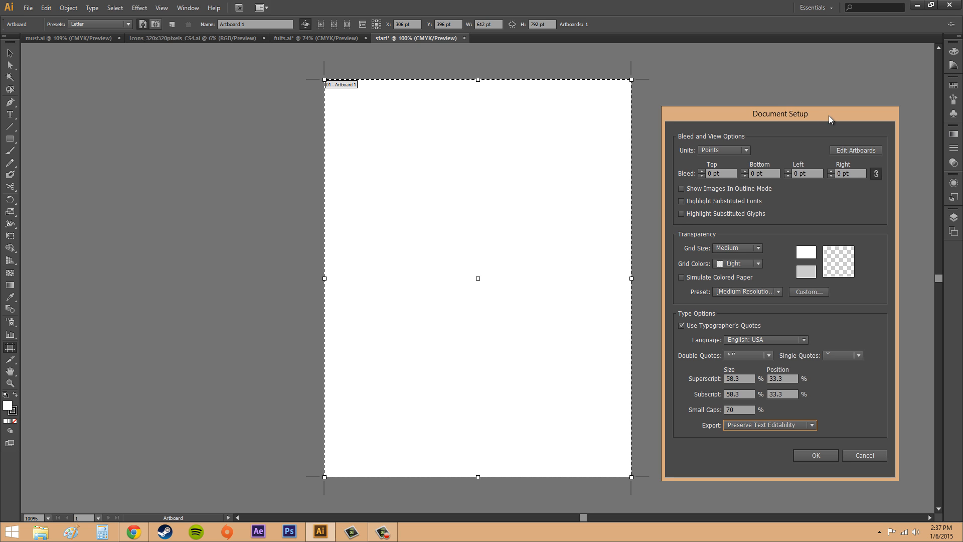